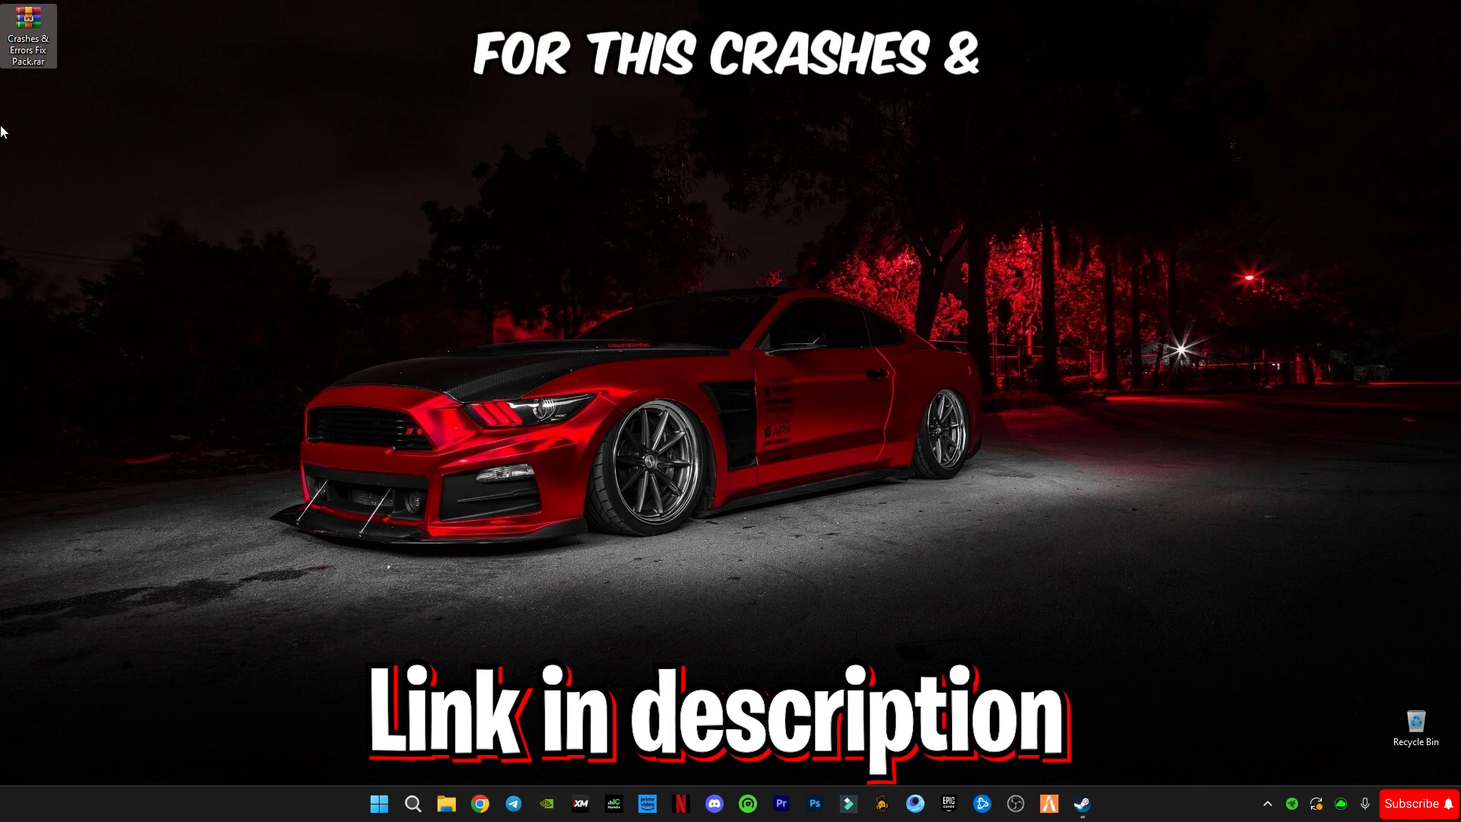
Step: Extract Crashes & Errors Fix Pack.rar onto the desktop using Extract Here
right_click(28, 28)
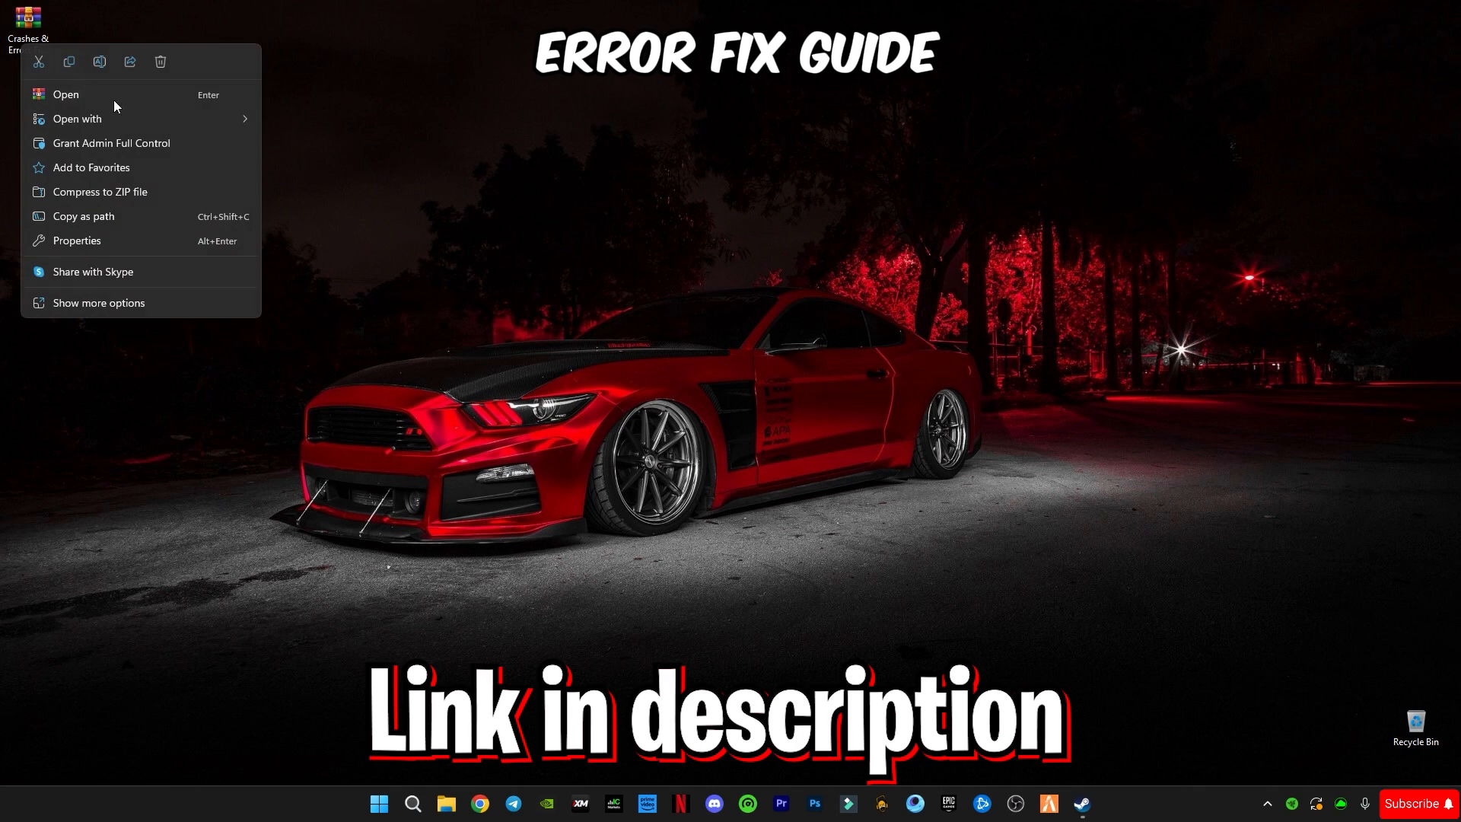
left_click(99, 302)
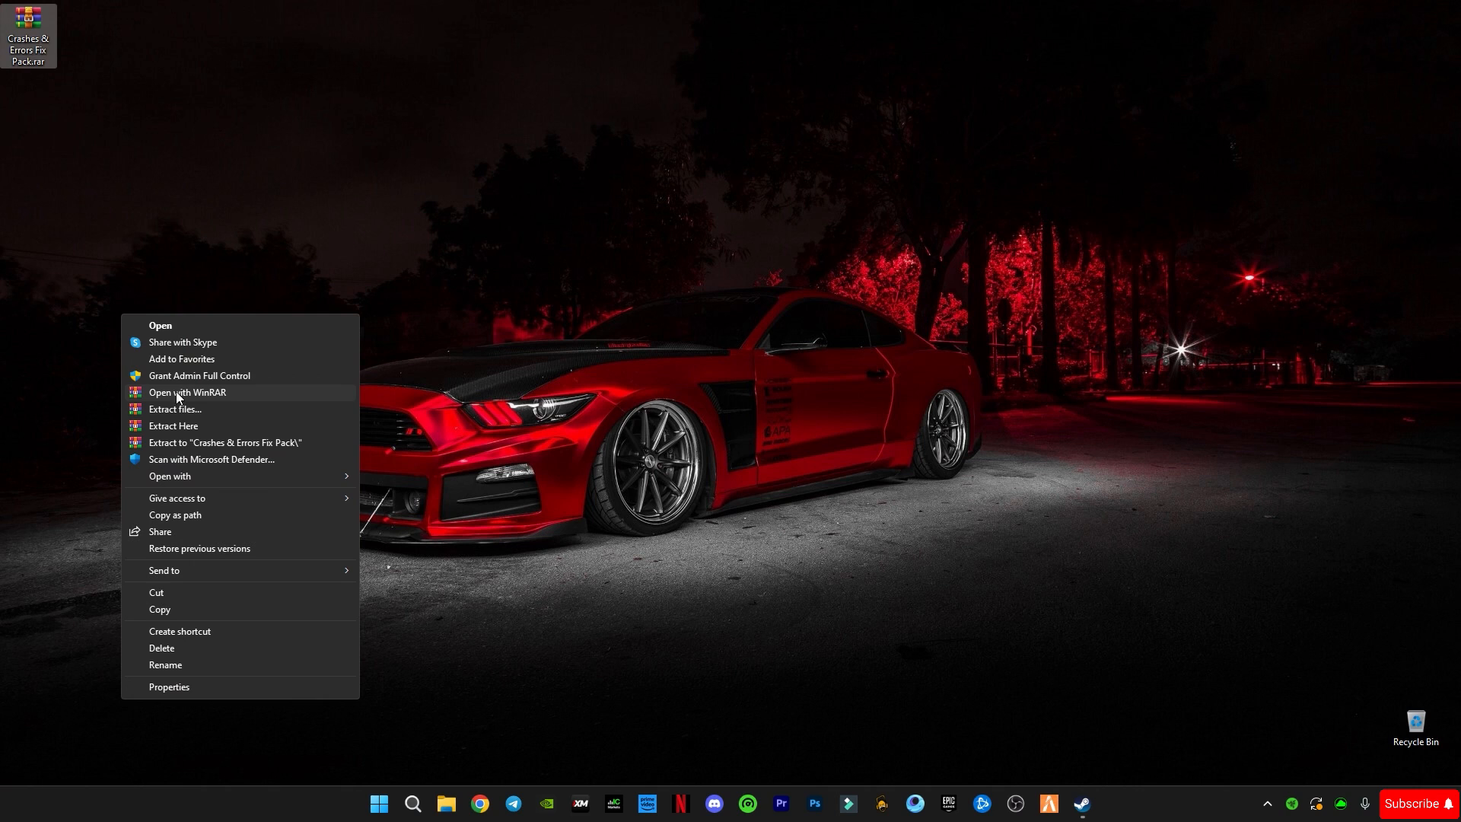
mouse_move(191, 433)
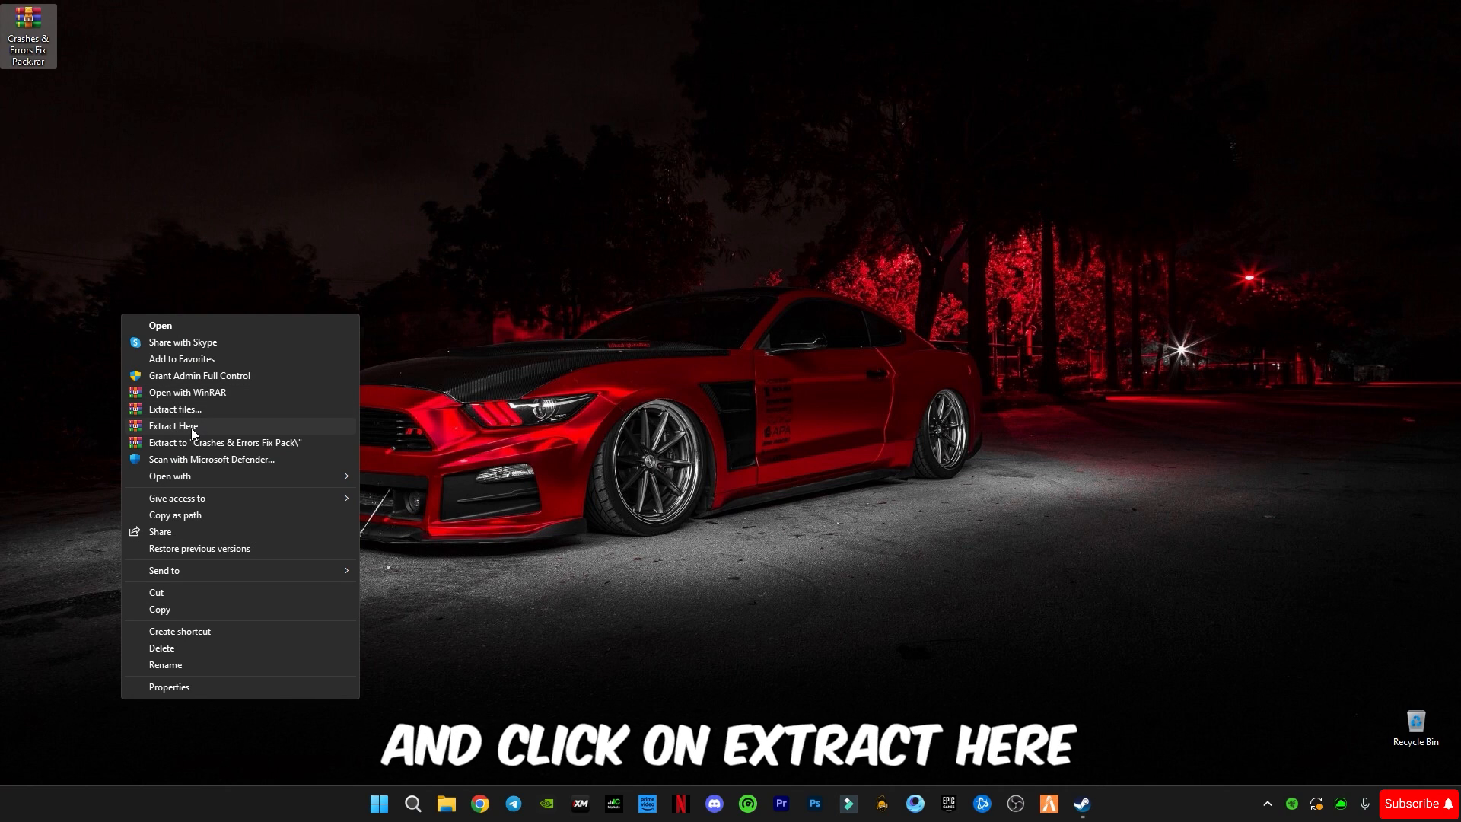
left_click(173, 427)
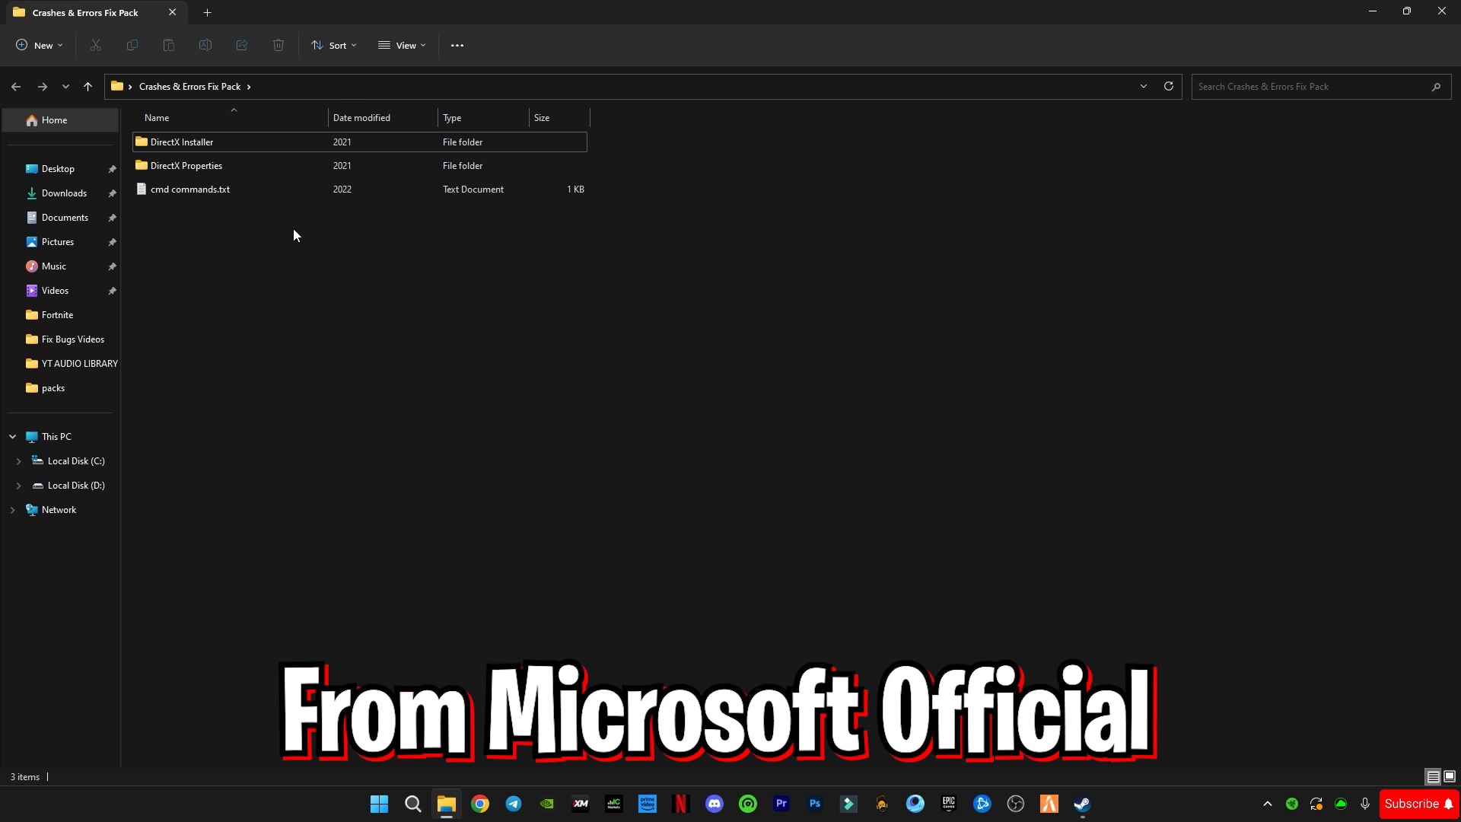
Step: Open the DirectX Installer folder inside the Crashes & Errors Fix Pack folder
left_click(181, 142)
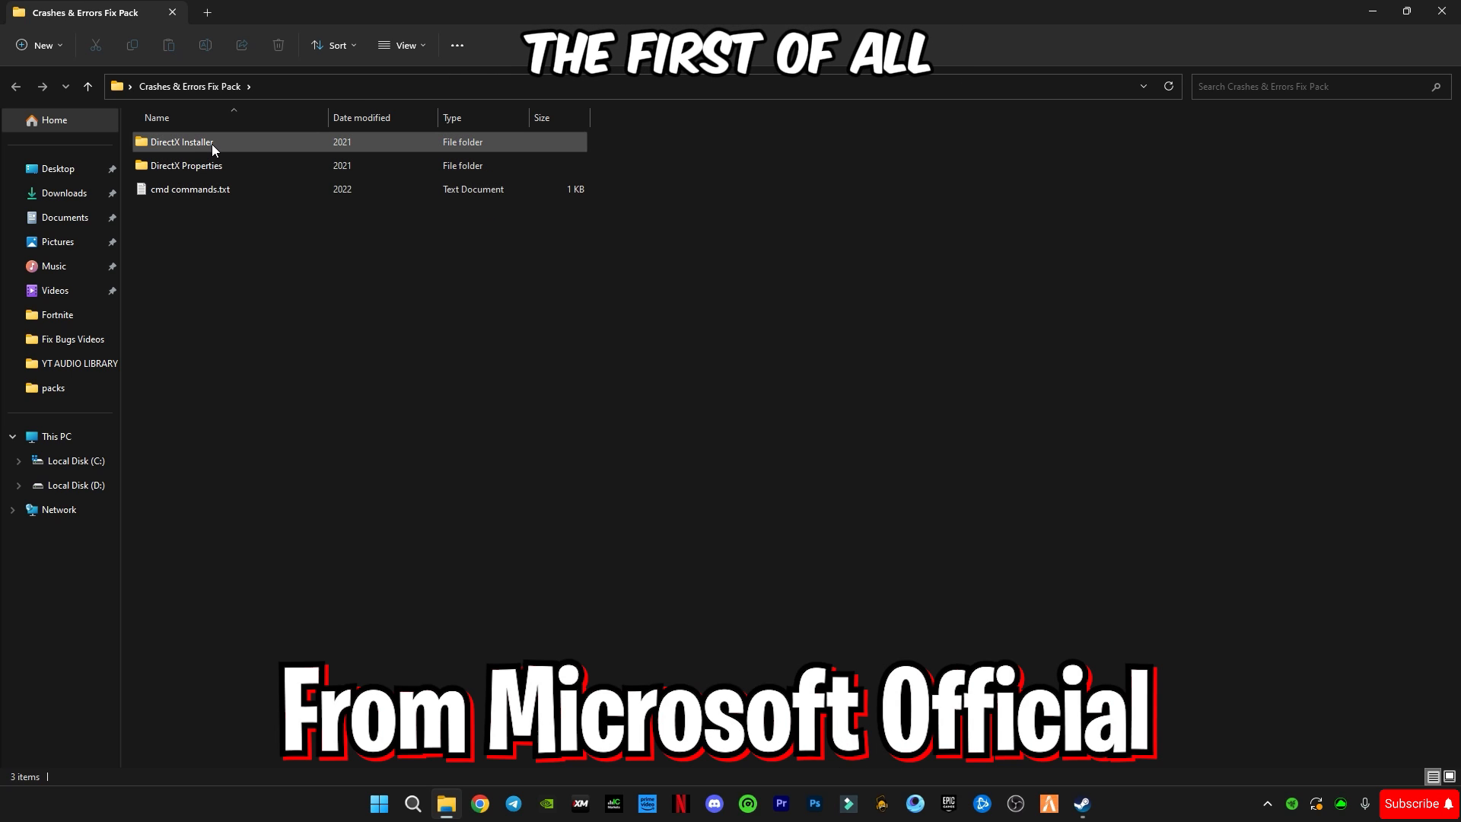
double_click(181, 141)
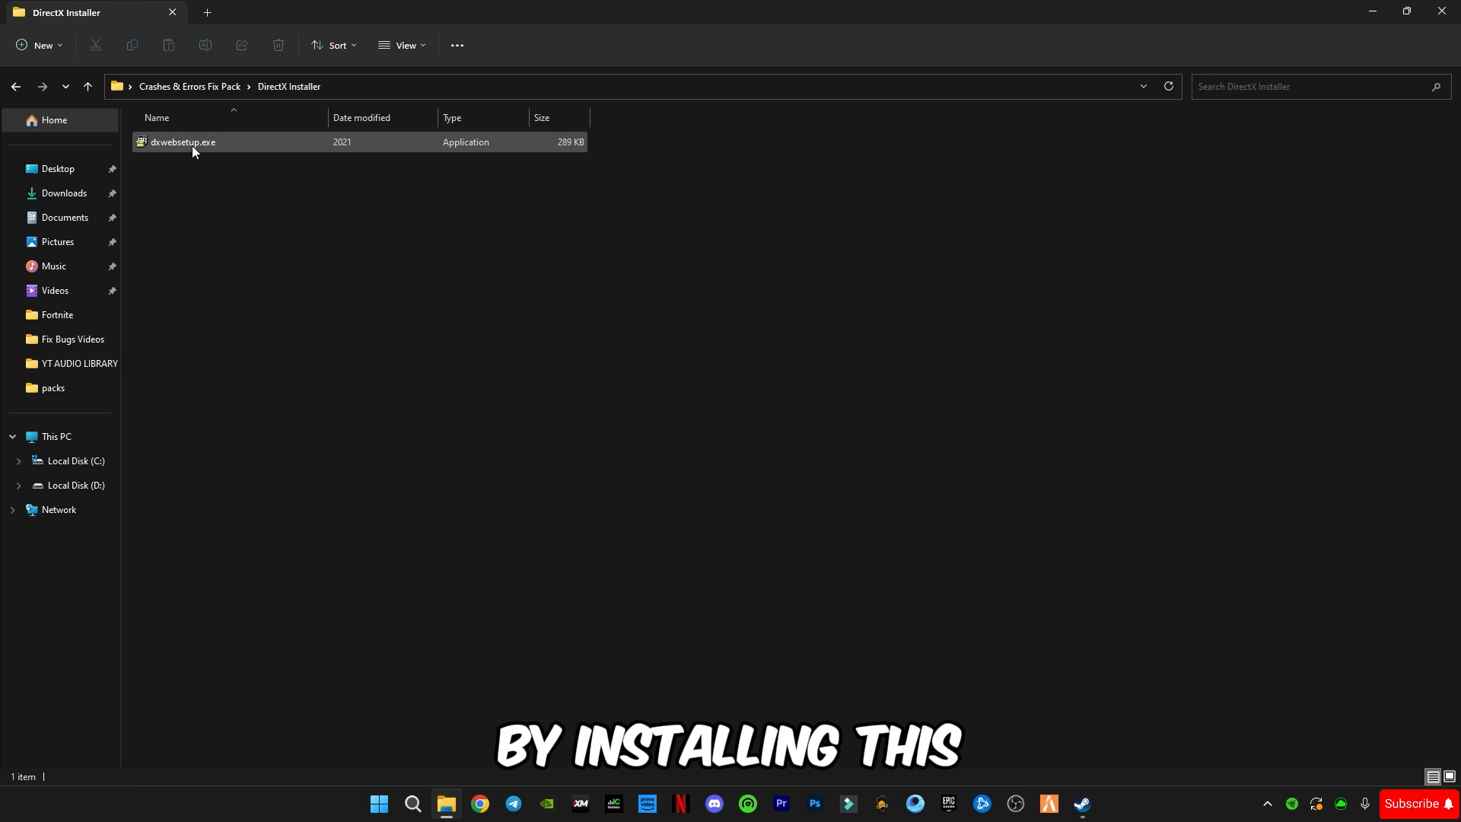
mouse_move(182, 142)
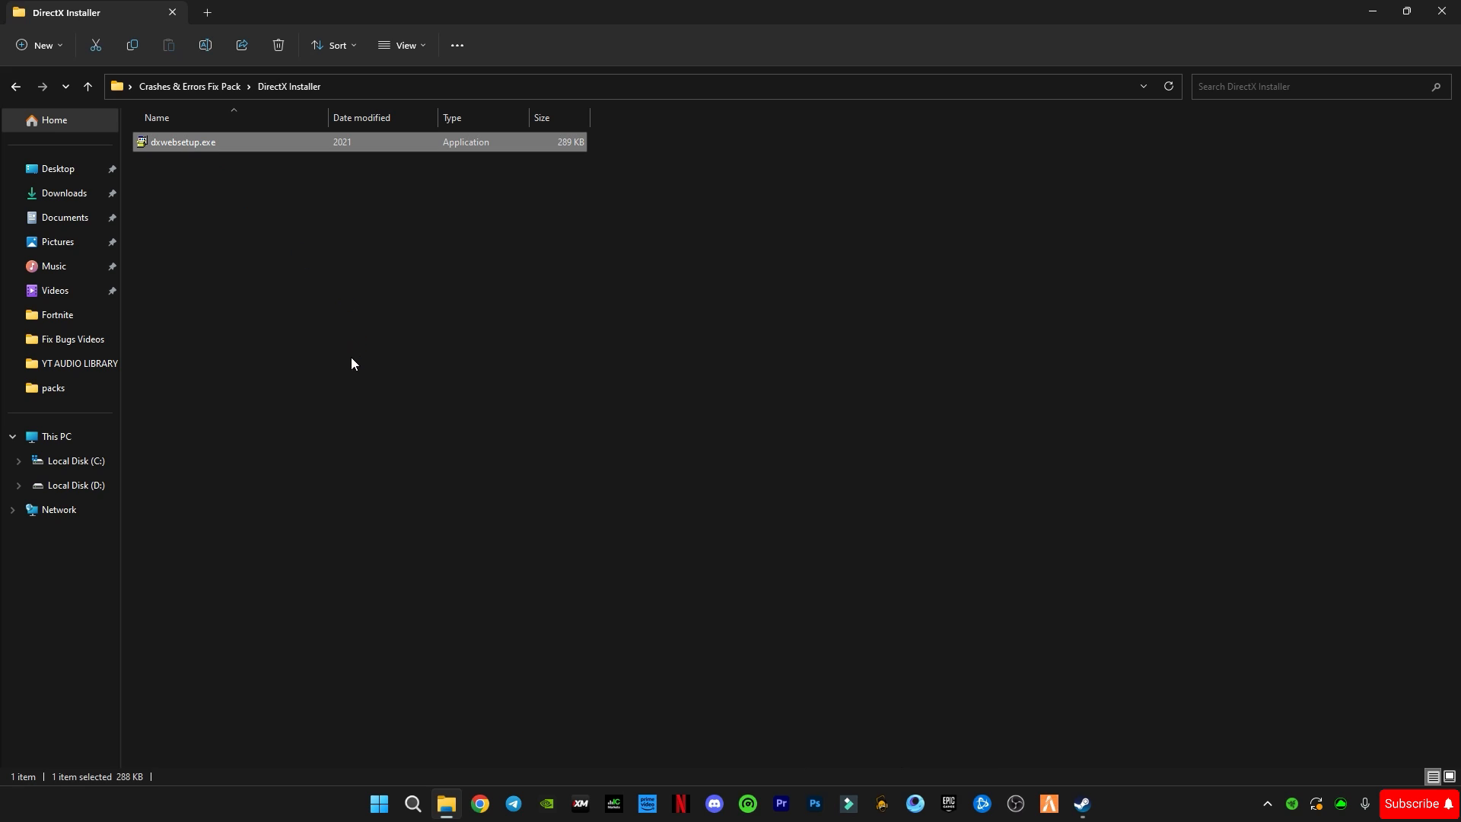
Step: Run dxwebsetup.exe to completion, accepting the license and unchecking the Bing Bar
double_click(183, 142)
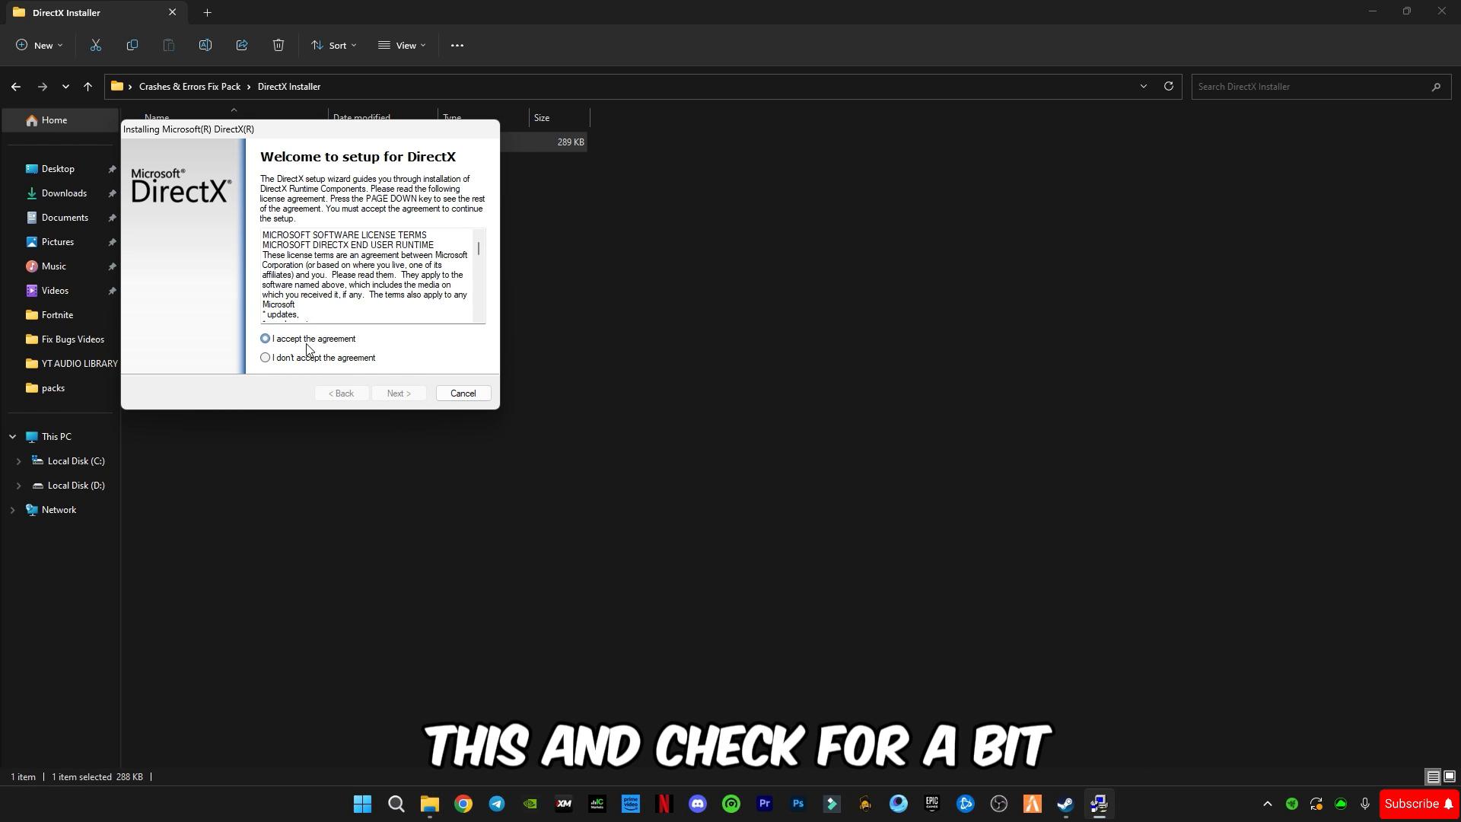
left_click(398, 393)
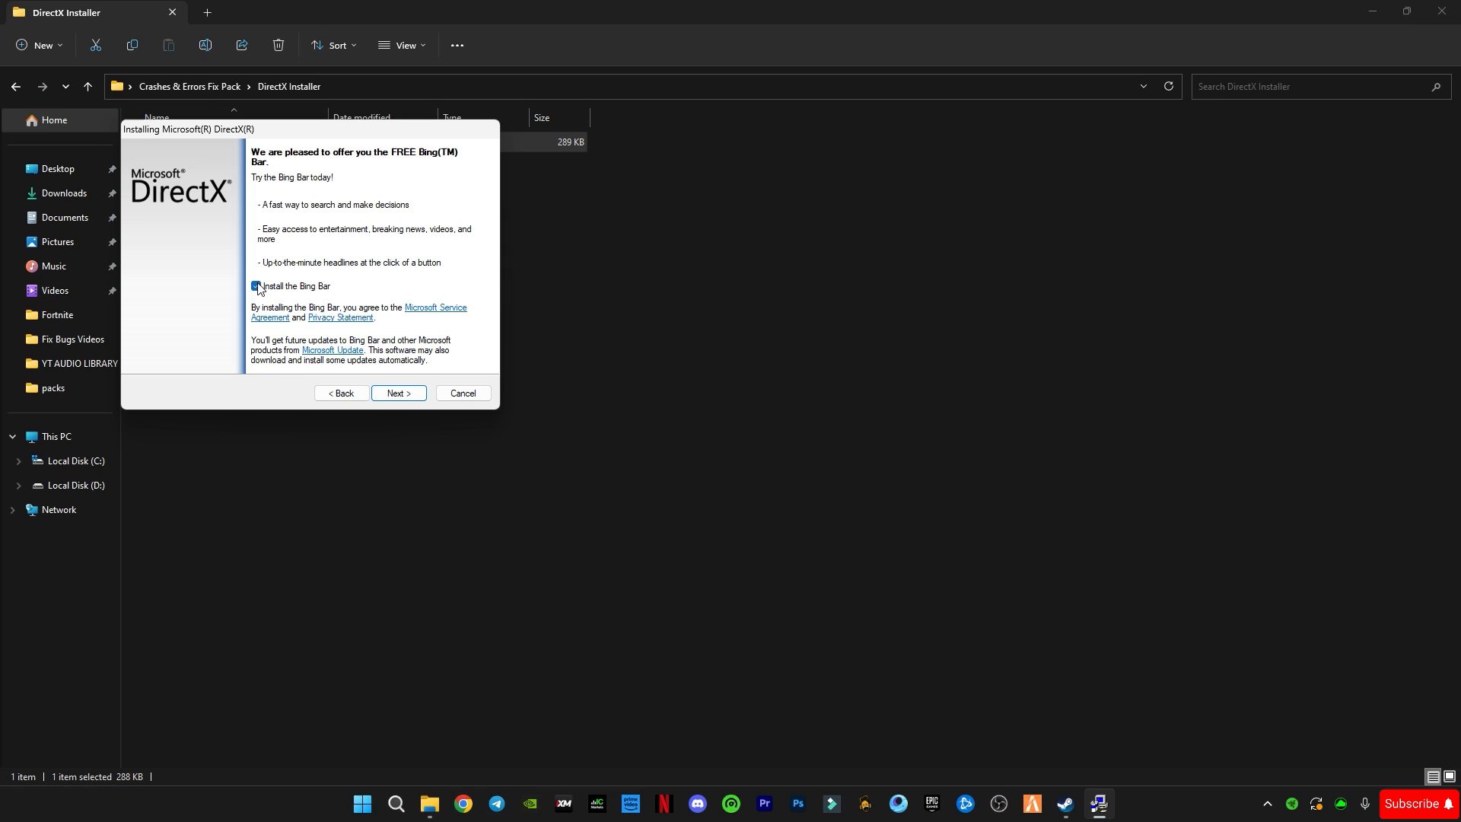
left_click(257, 287)
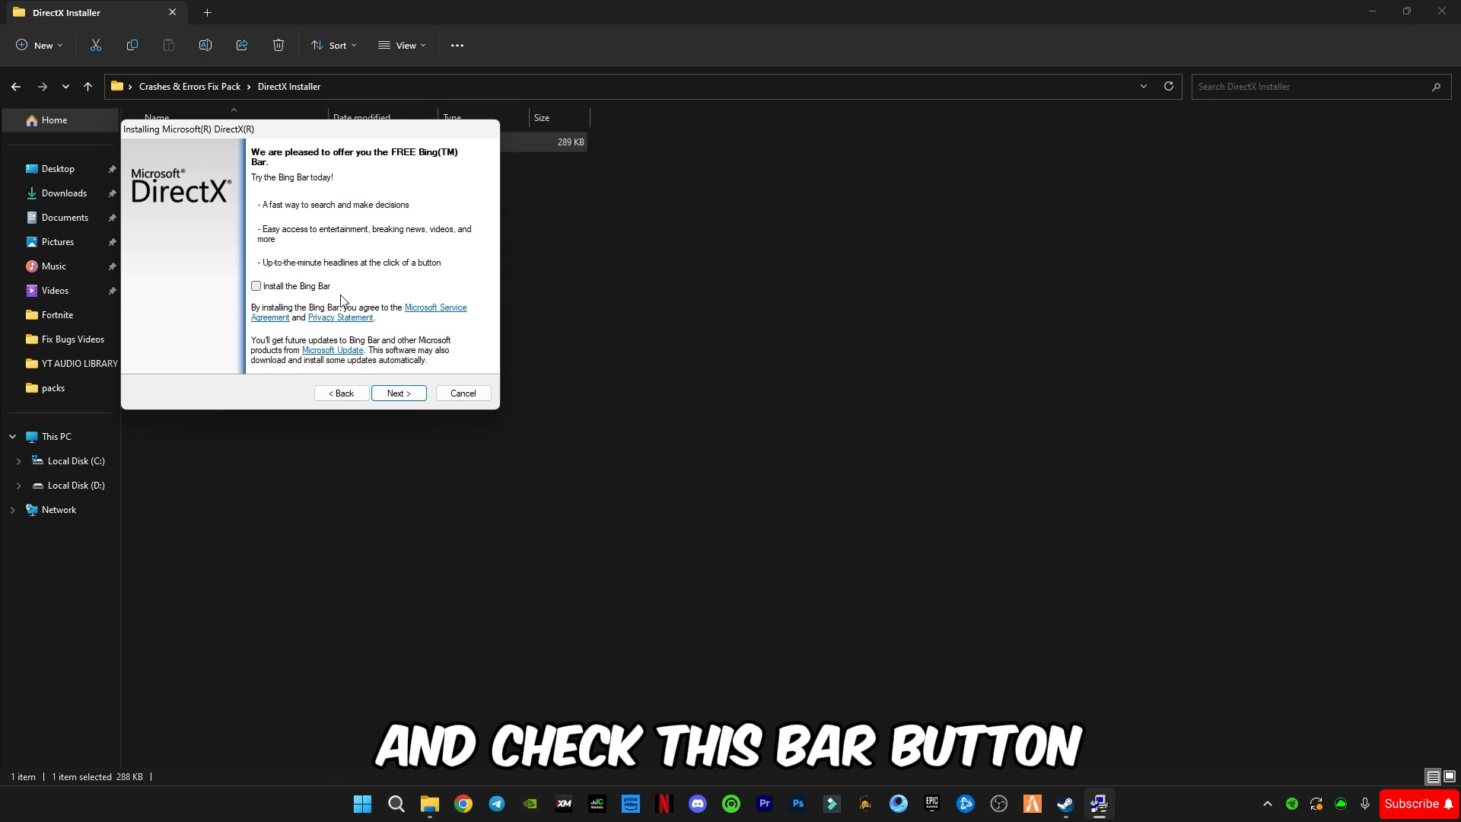
left_click(398, 393)
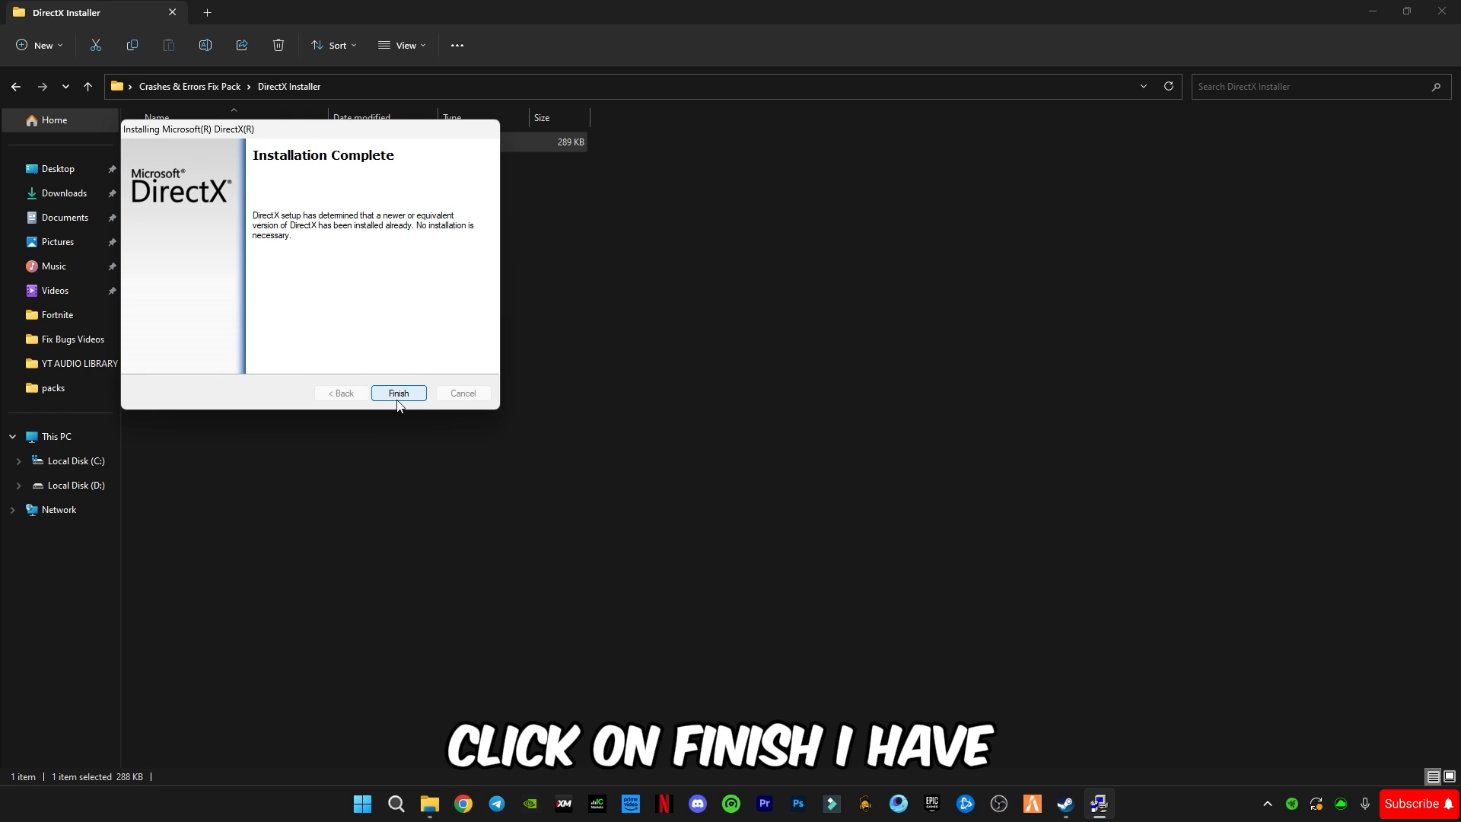
left_click(398, 392)
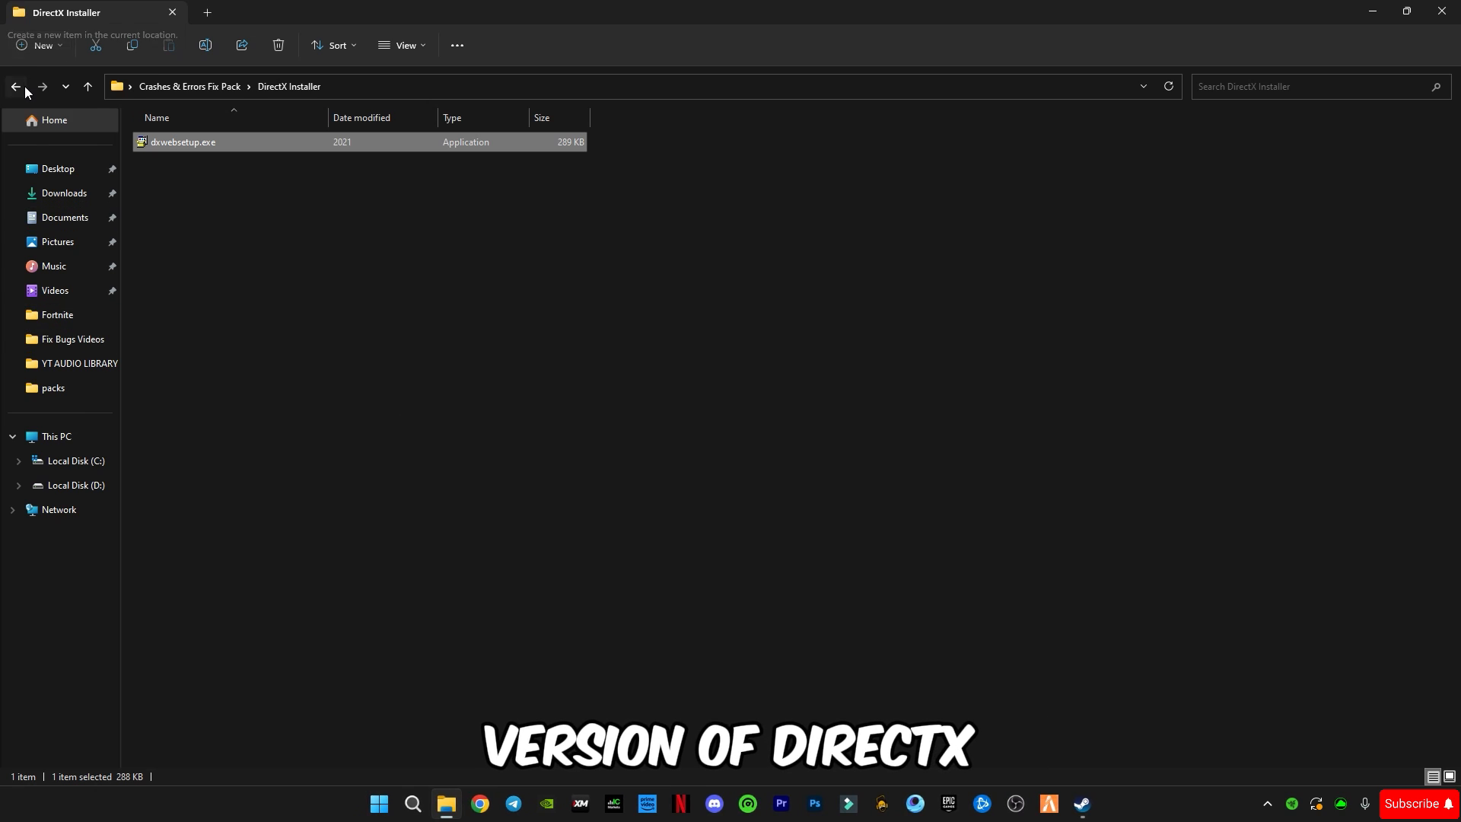
Step: Return to the fix pack, open DirectX Properties and launch dxcpl.exe
left_click(15, 87)
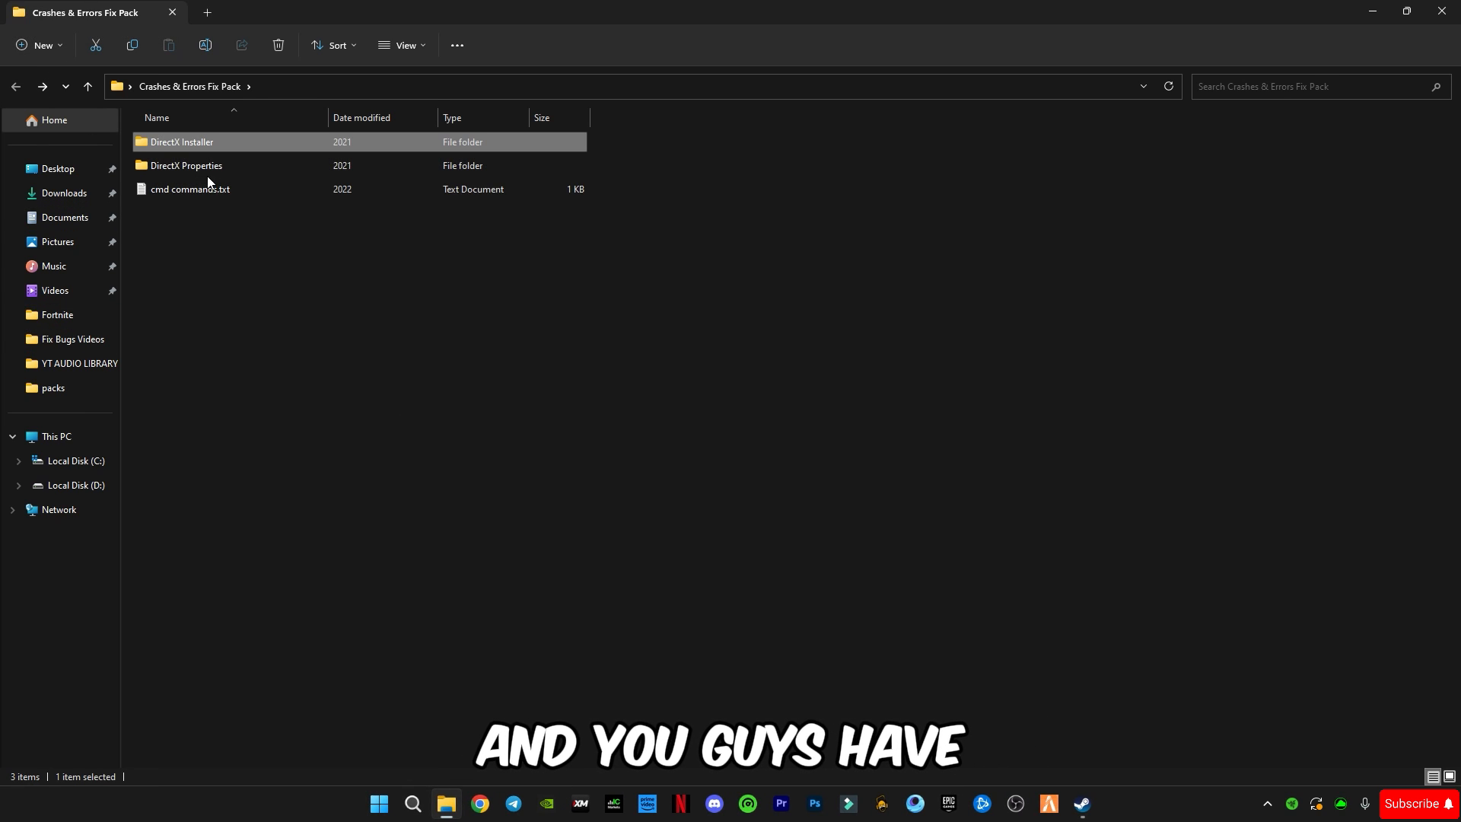
mouse_move(186, 166)
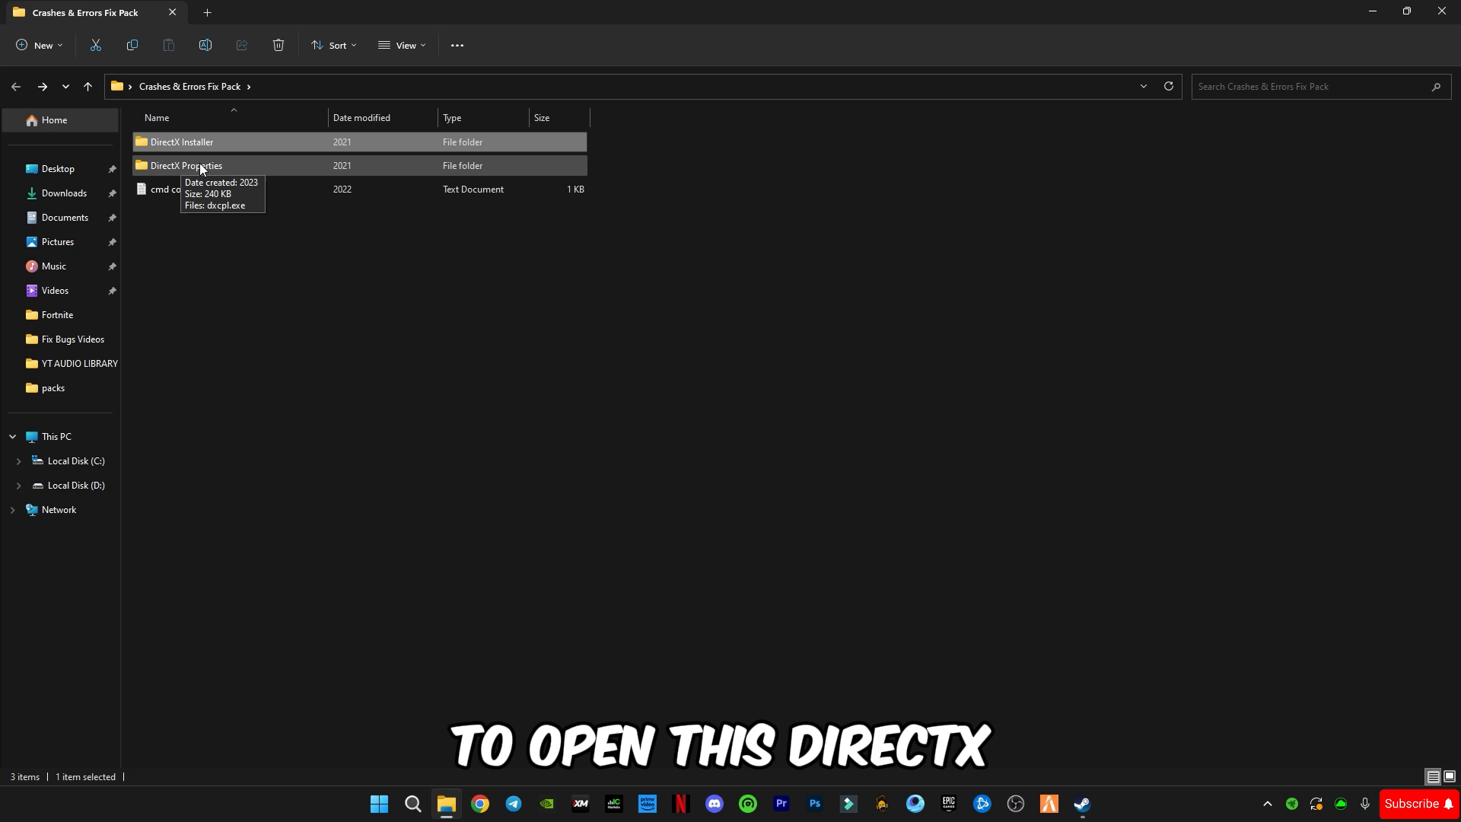
double_click(183, 165)
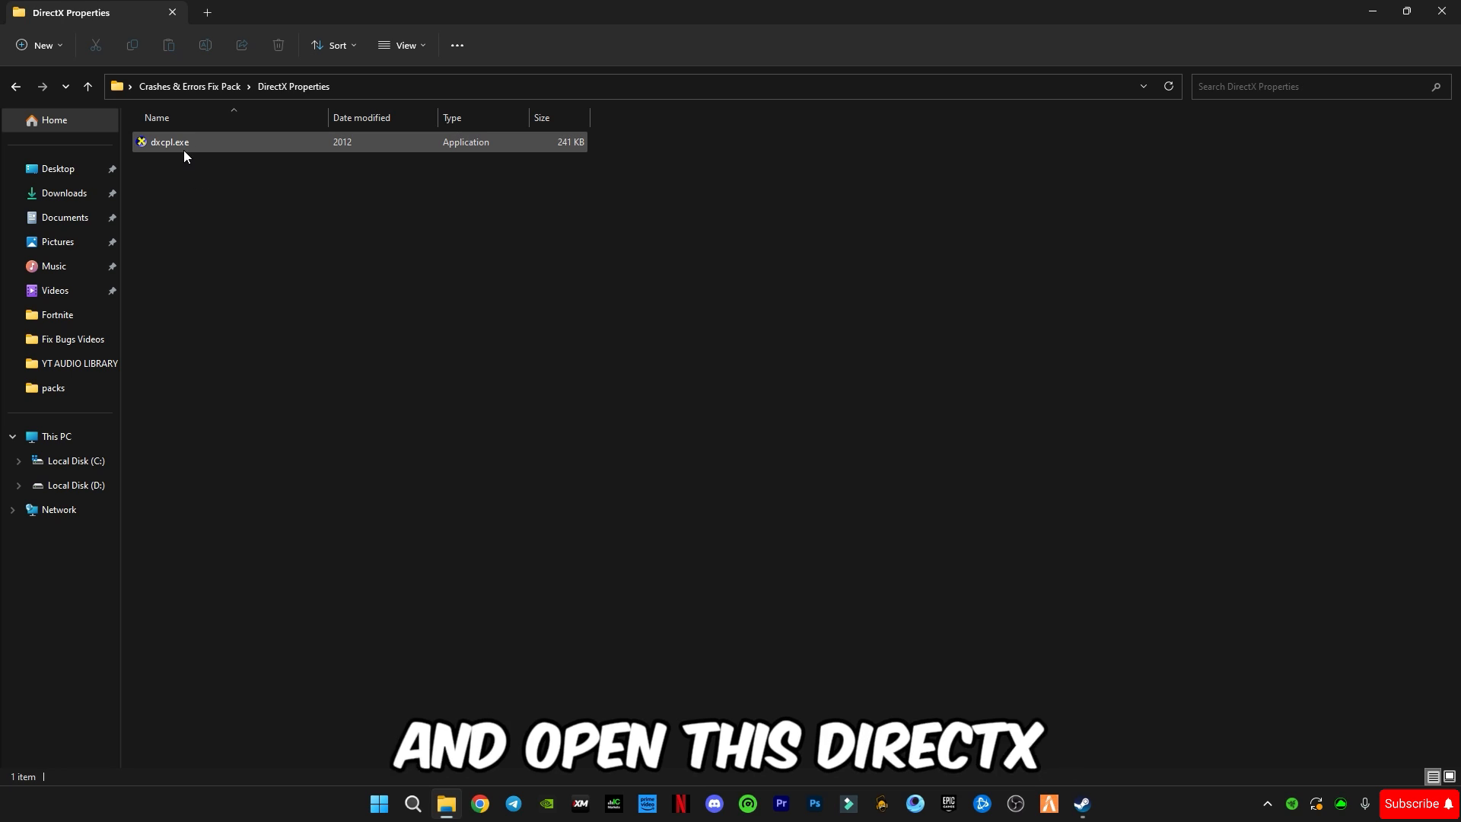
mouse_move(182, 142)
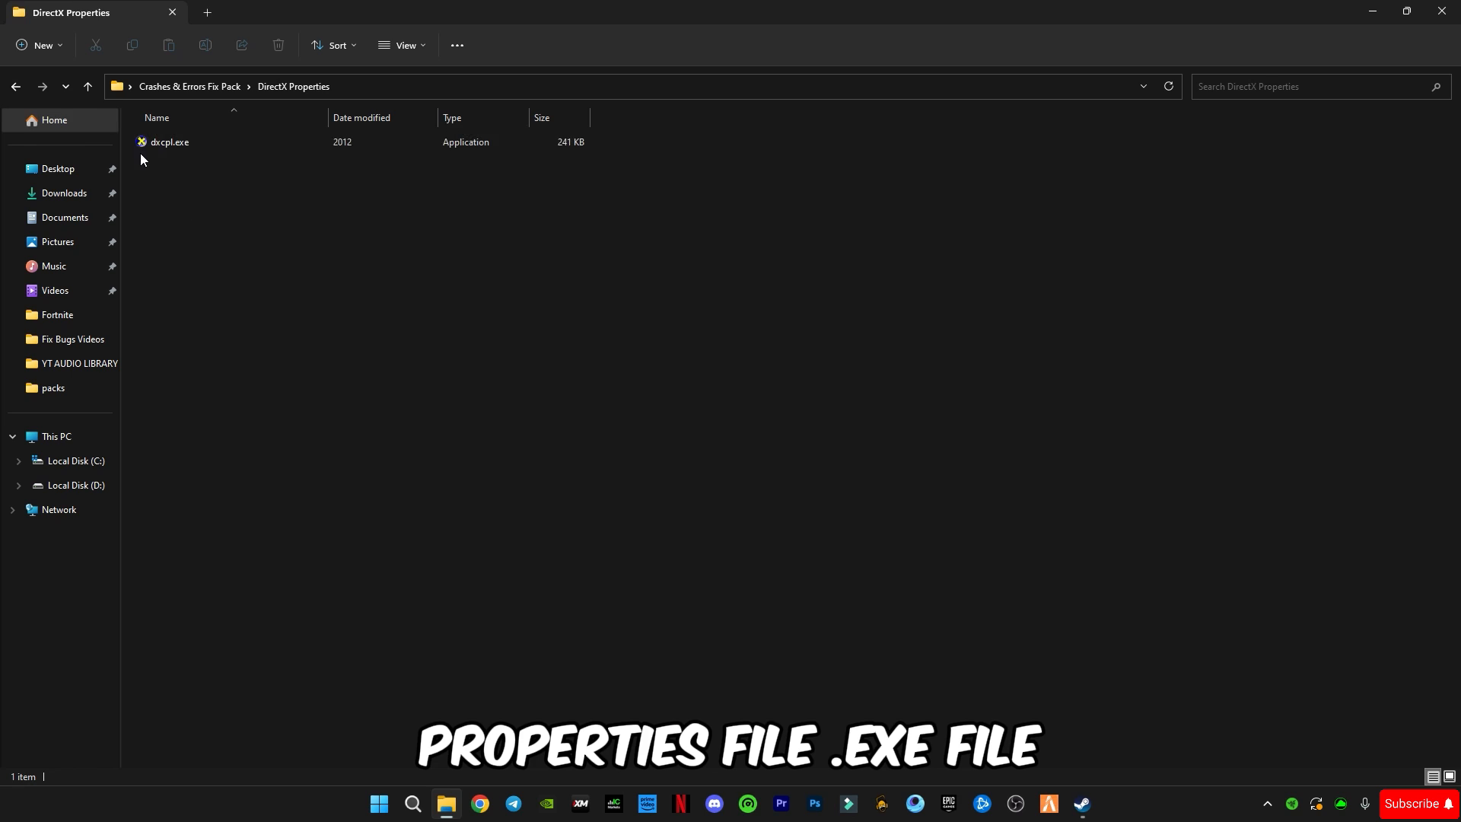
double_click(170, 142)
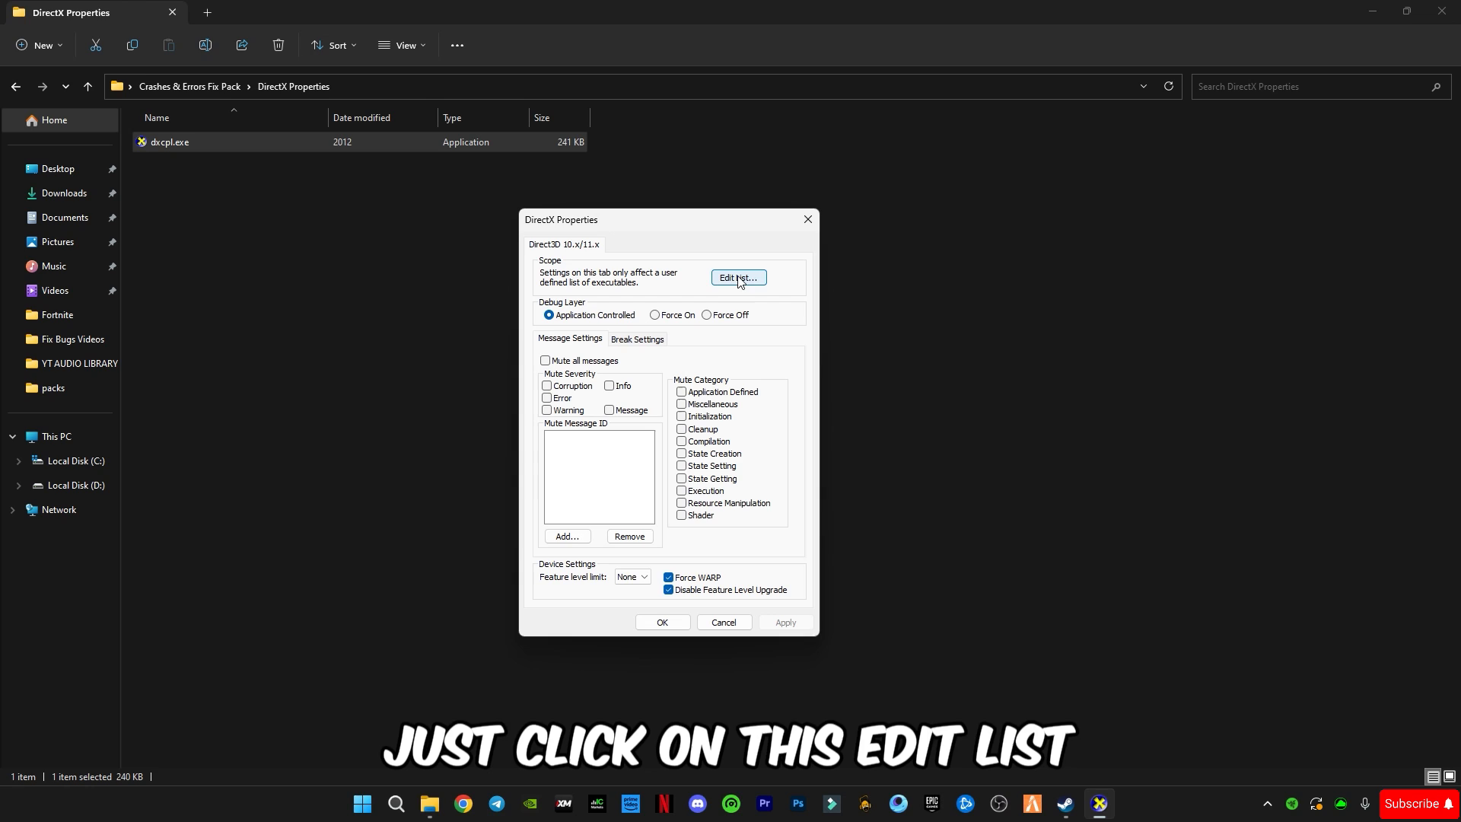
Step: Open the Direct3D 10.x/11.x Scope executable list with Edit List
left_click(738, 278)
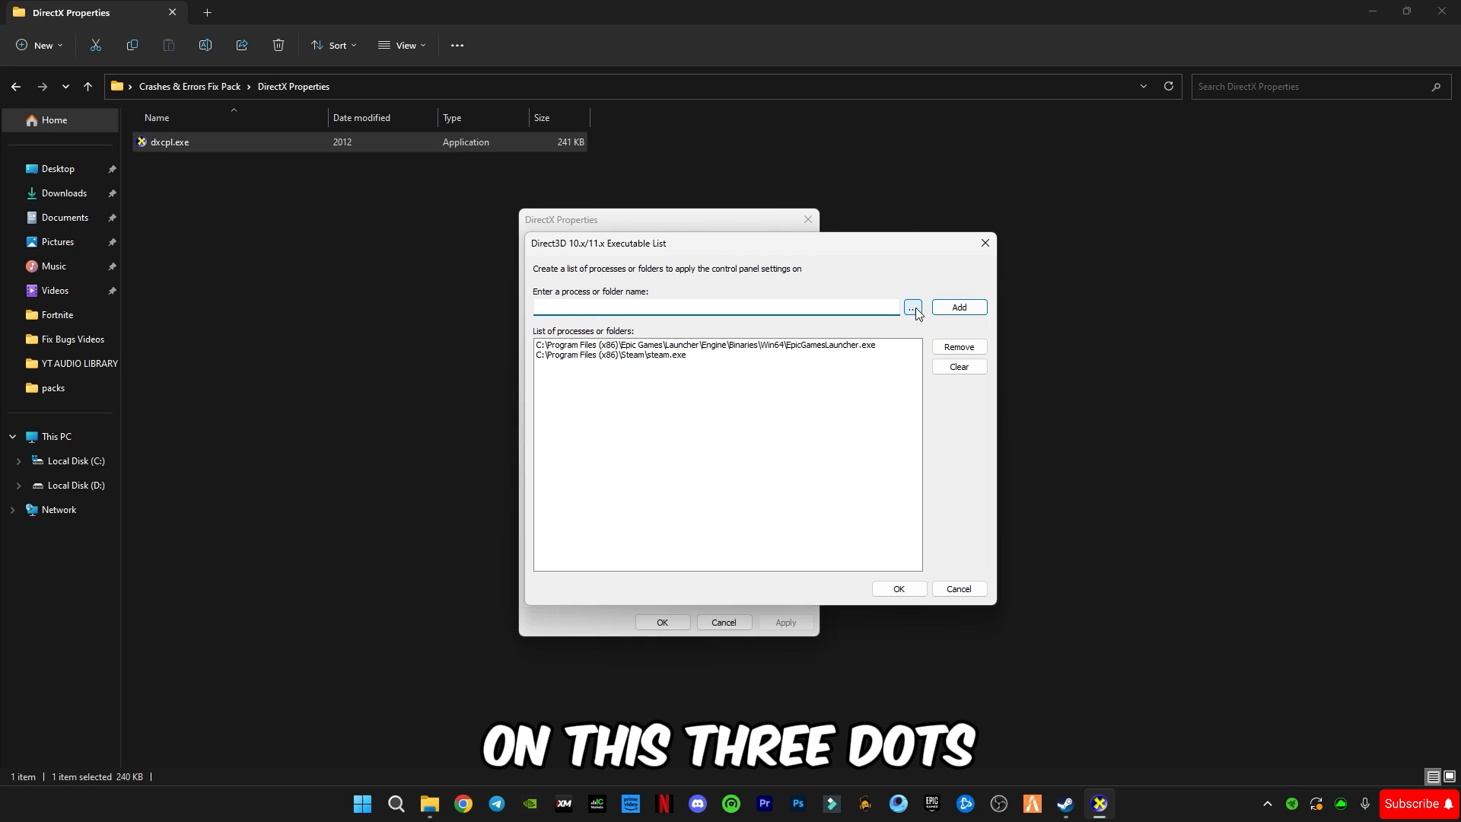
Step: Add steam.exe from Program Files (x86)\Steam to the executable list
left_click(912, 307)
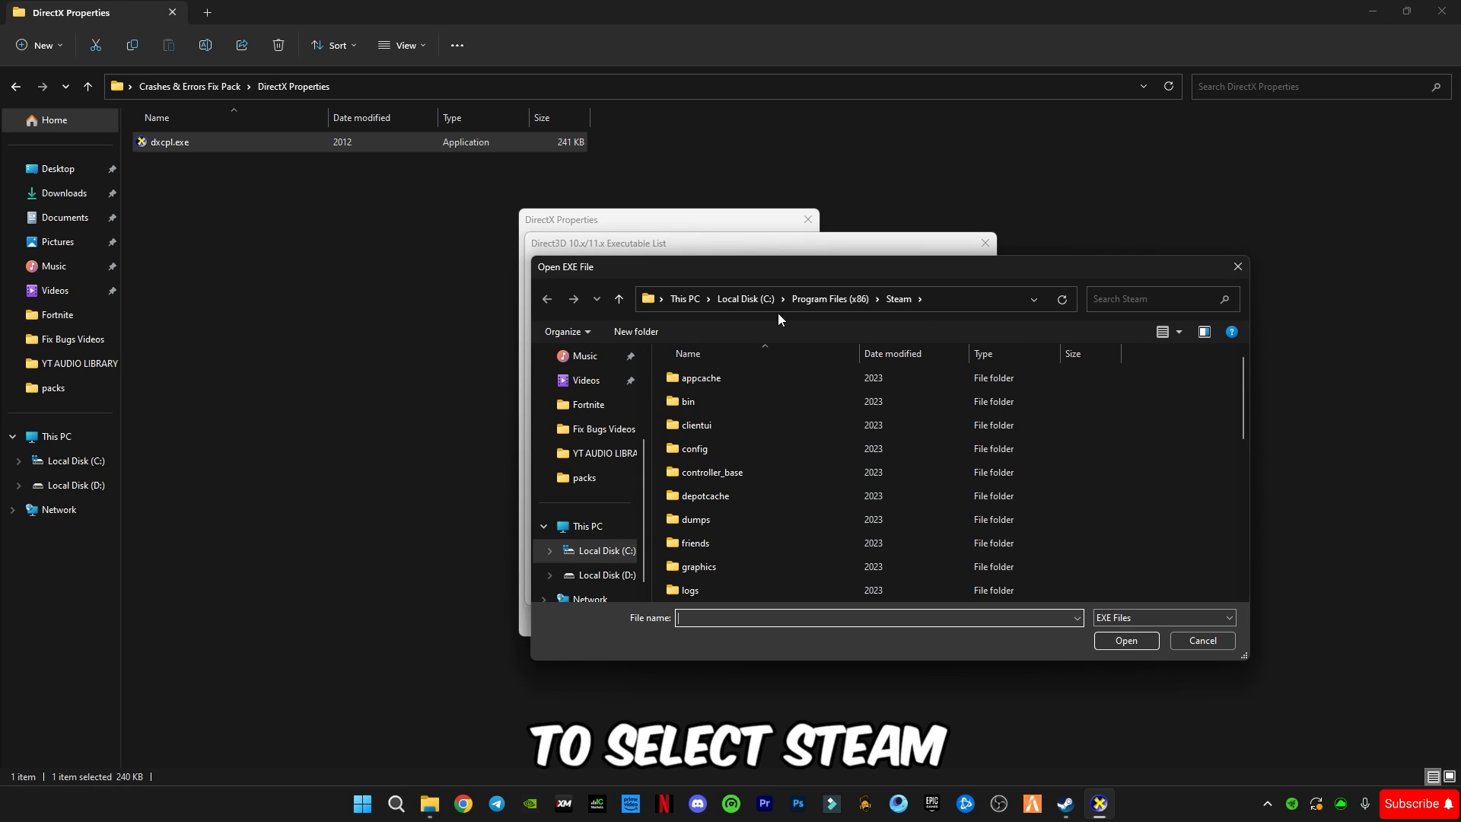
scroll("down", 3)
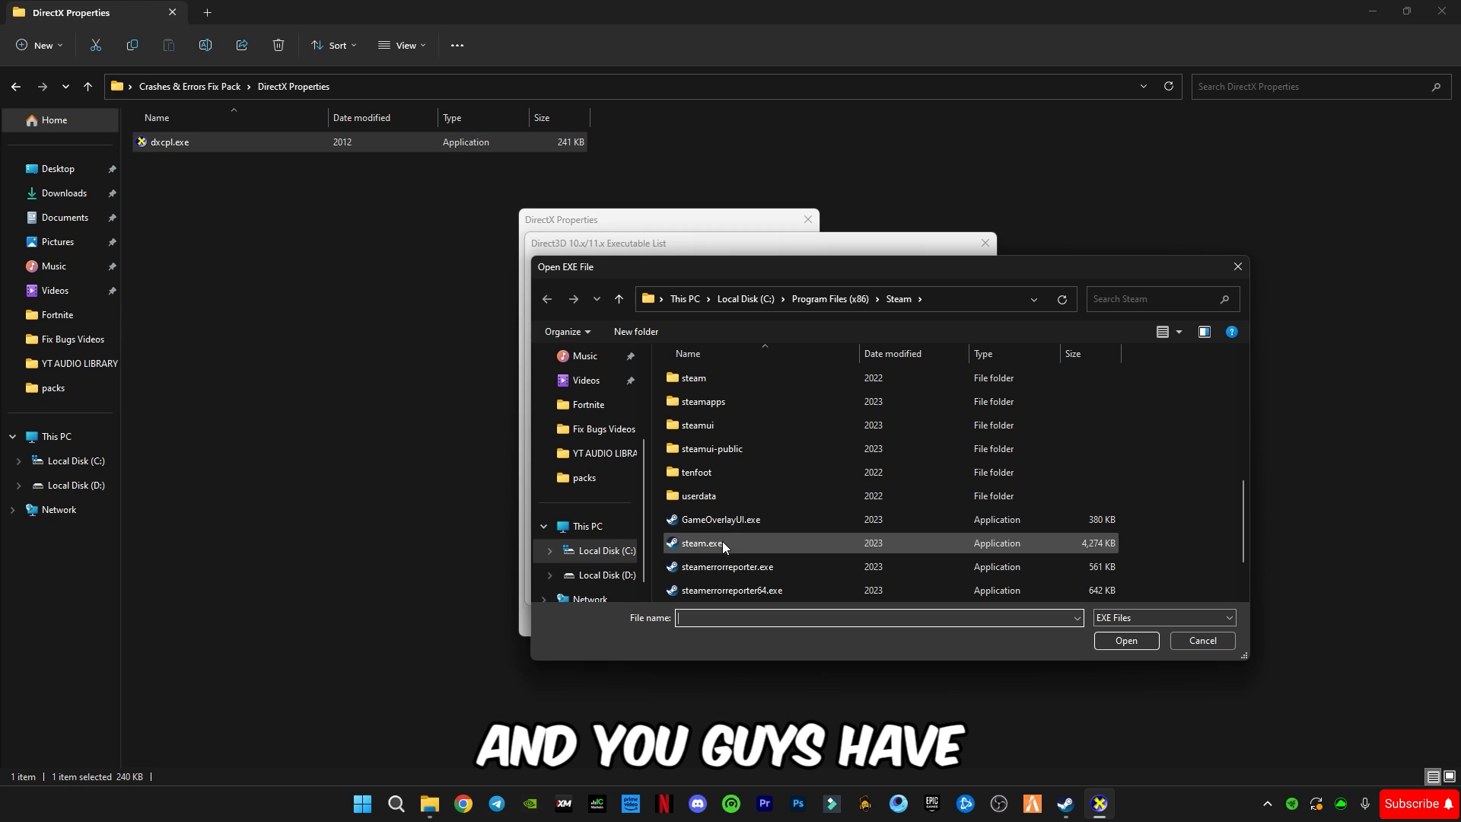
left_click(701, 544)
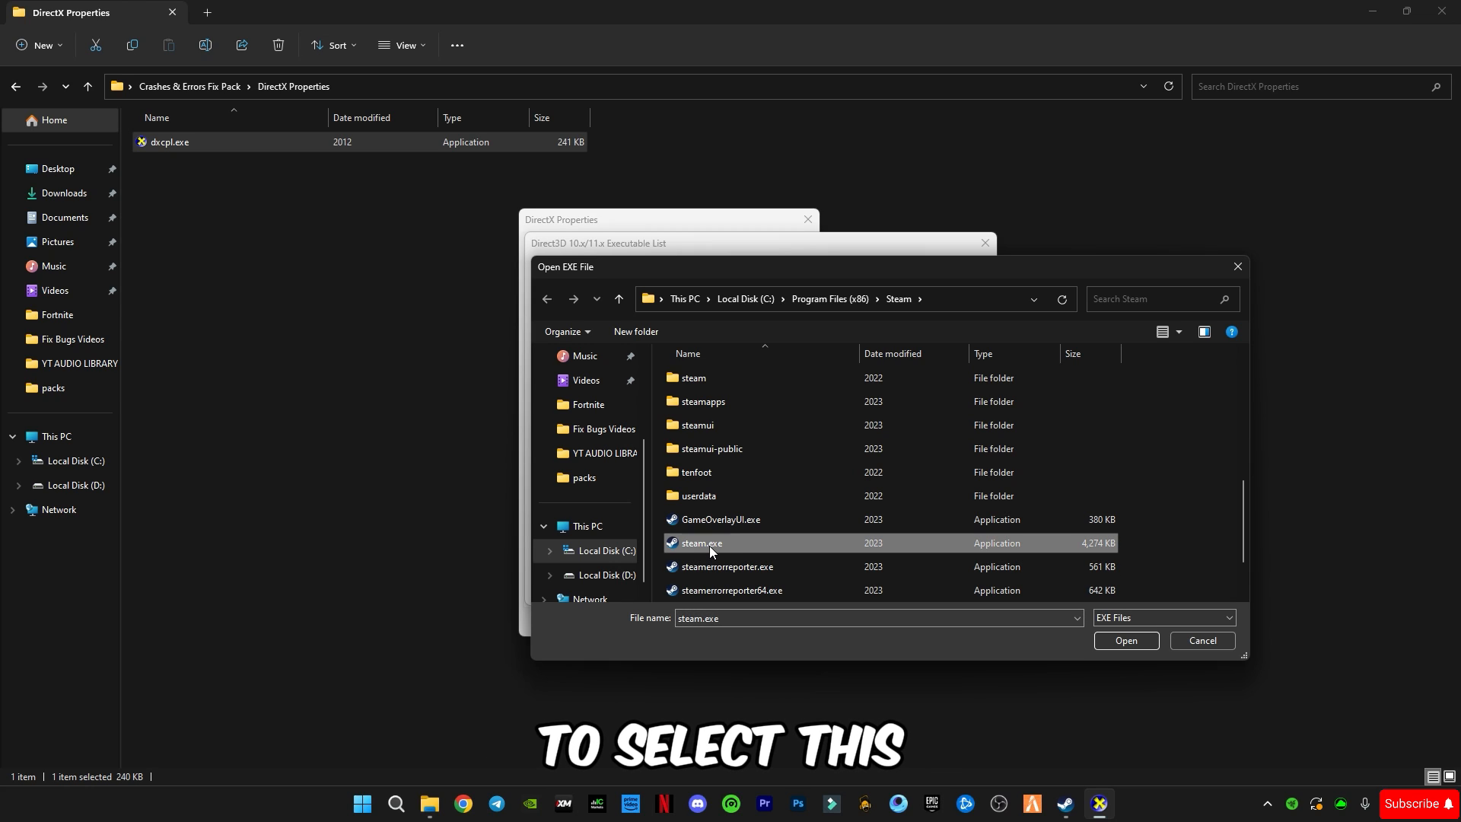
mouse_move(1126, 640)
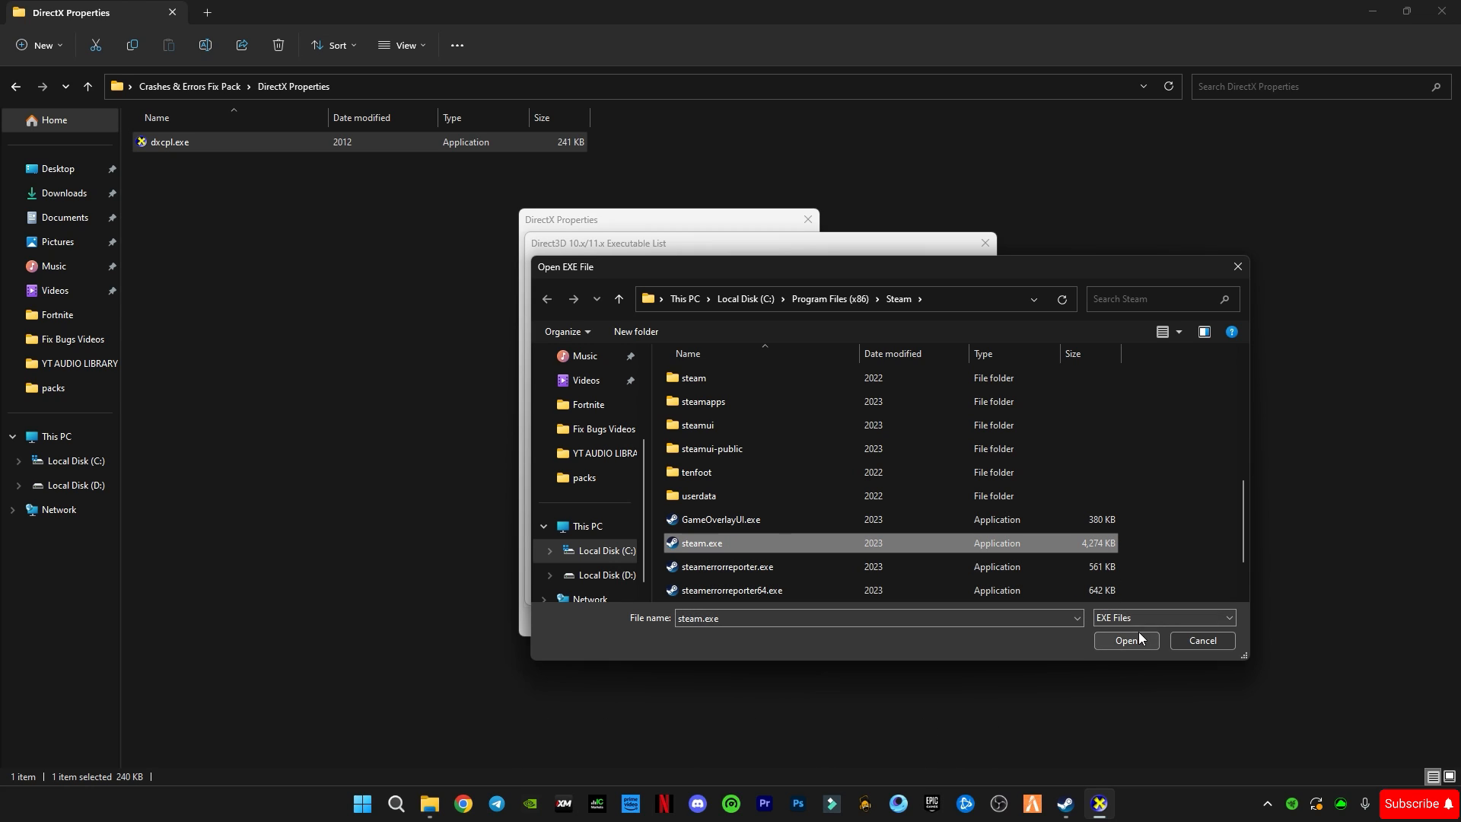
left_click(1125, 640)
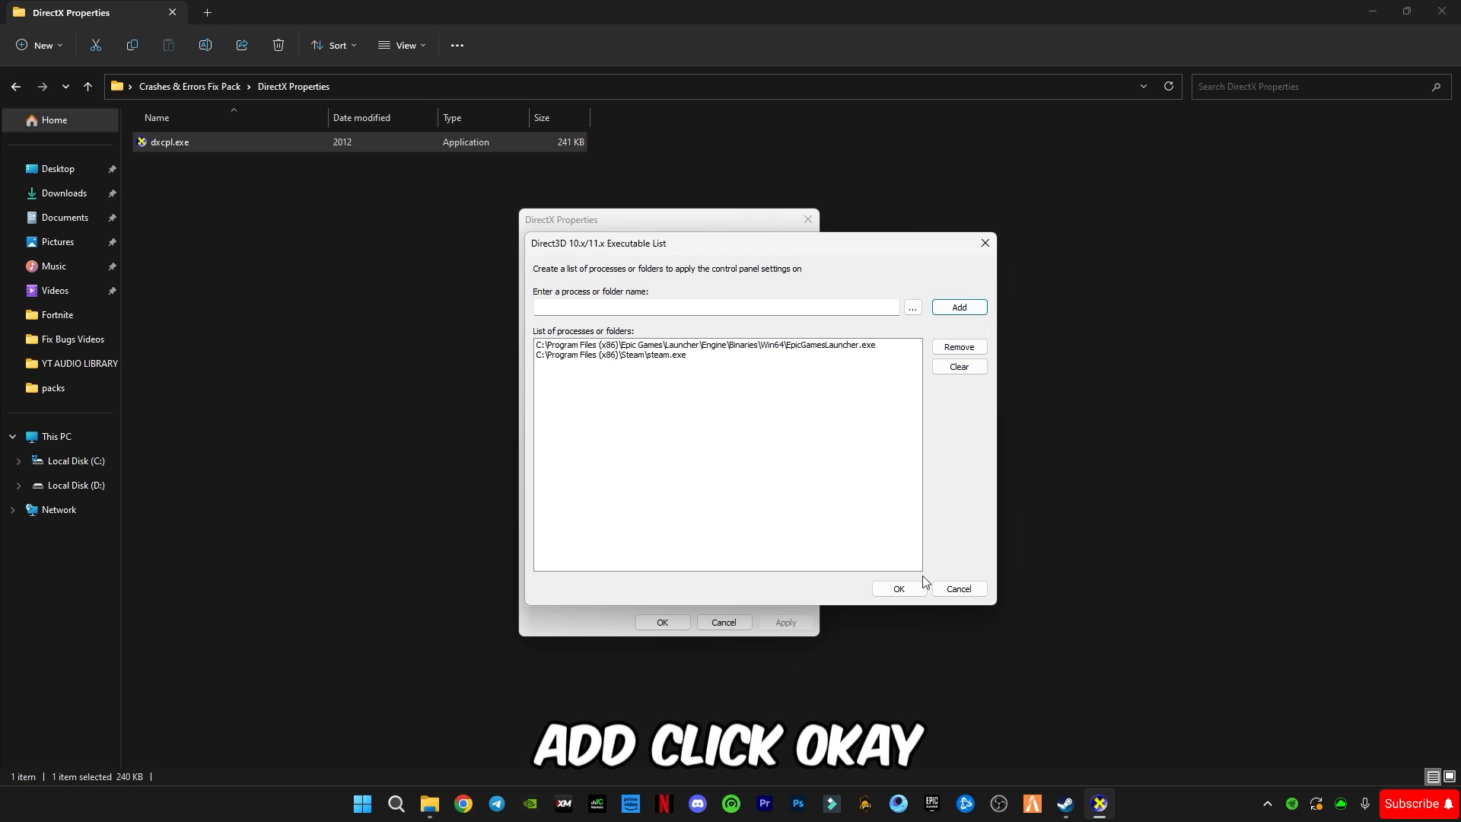
Step: Confirm the executable list, apply the Direct3D settings and close DirectX Properties
left_click(896, 589)
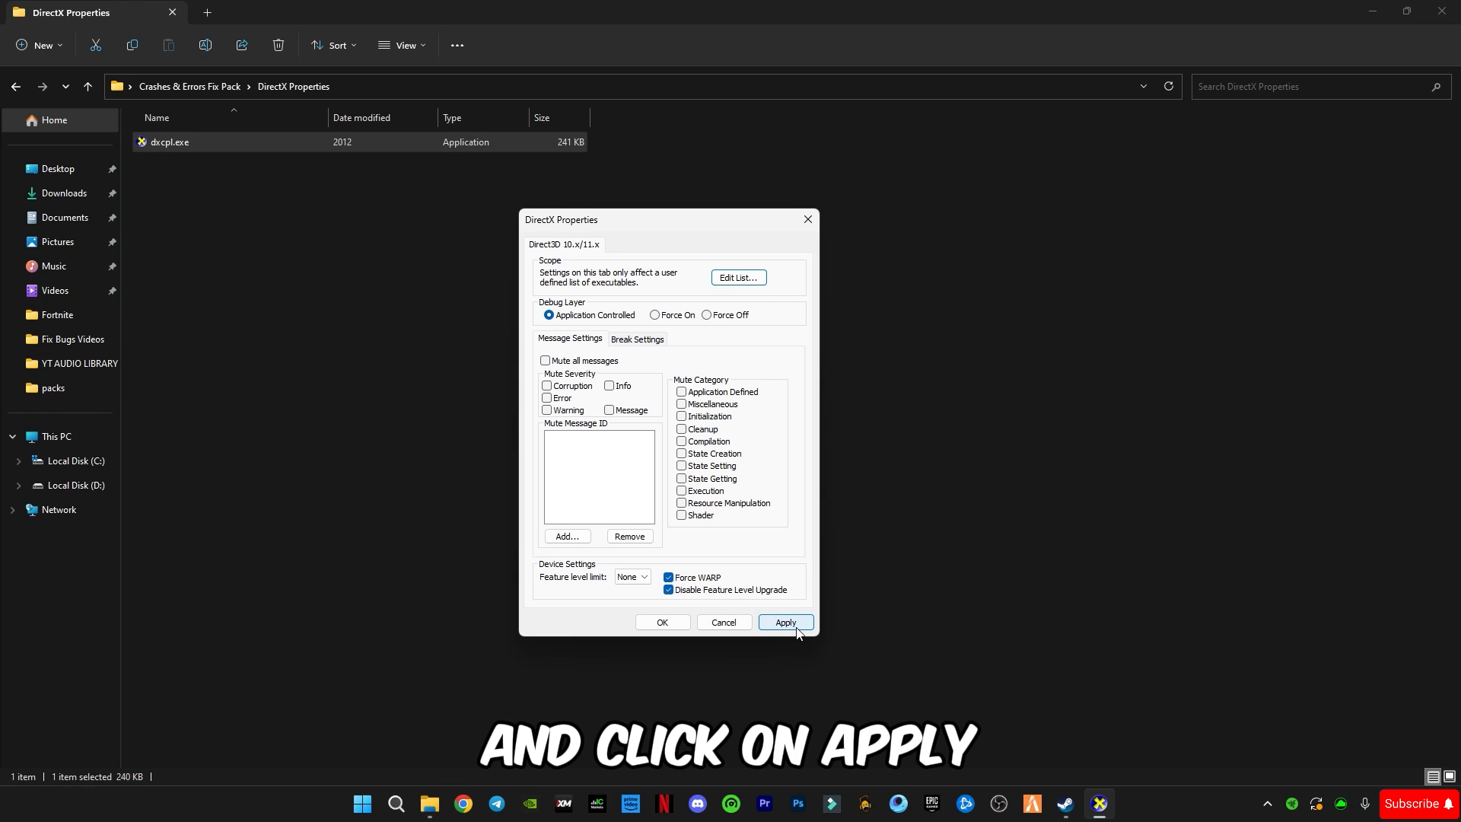
left_click(785, 621)
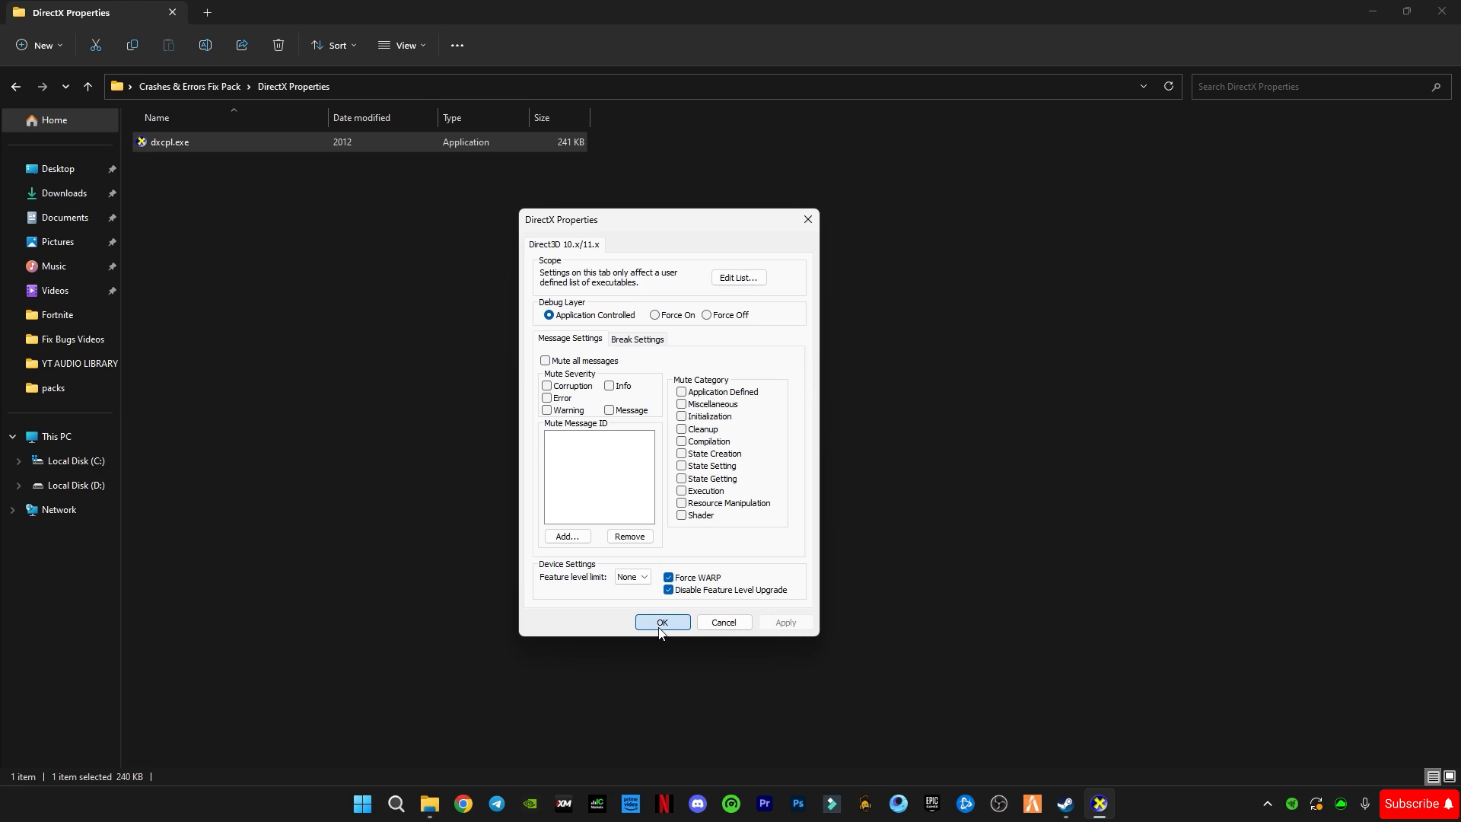
left_click(662, 622)
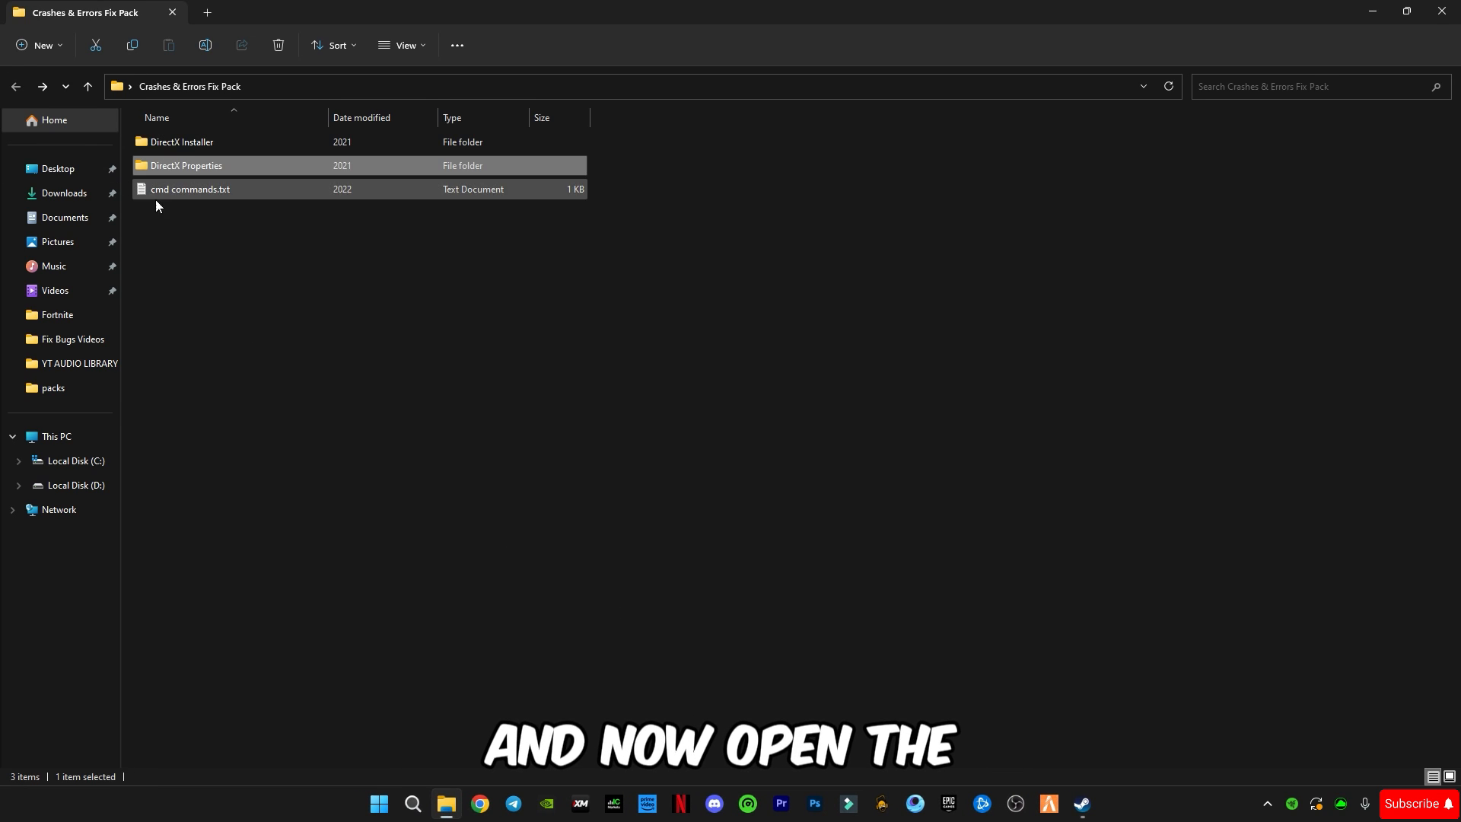
Step: Open cmd commands.txt in Notepad and search Windows for cmd
left_click(191, 190)
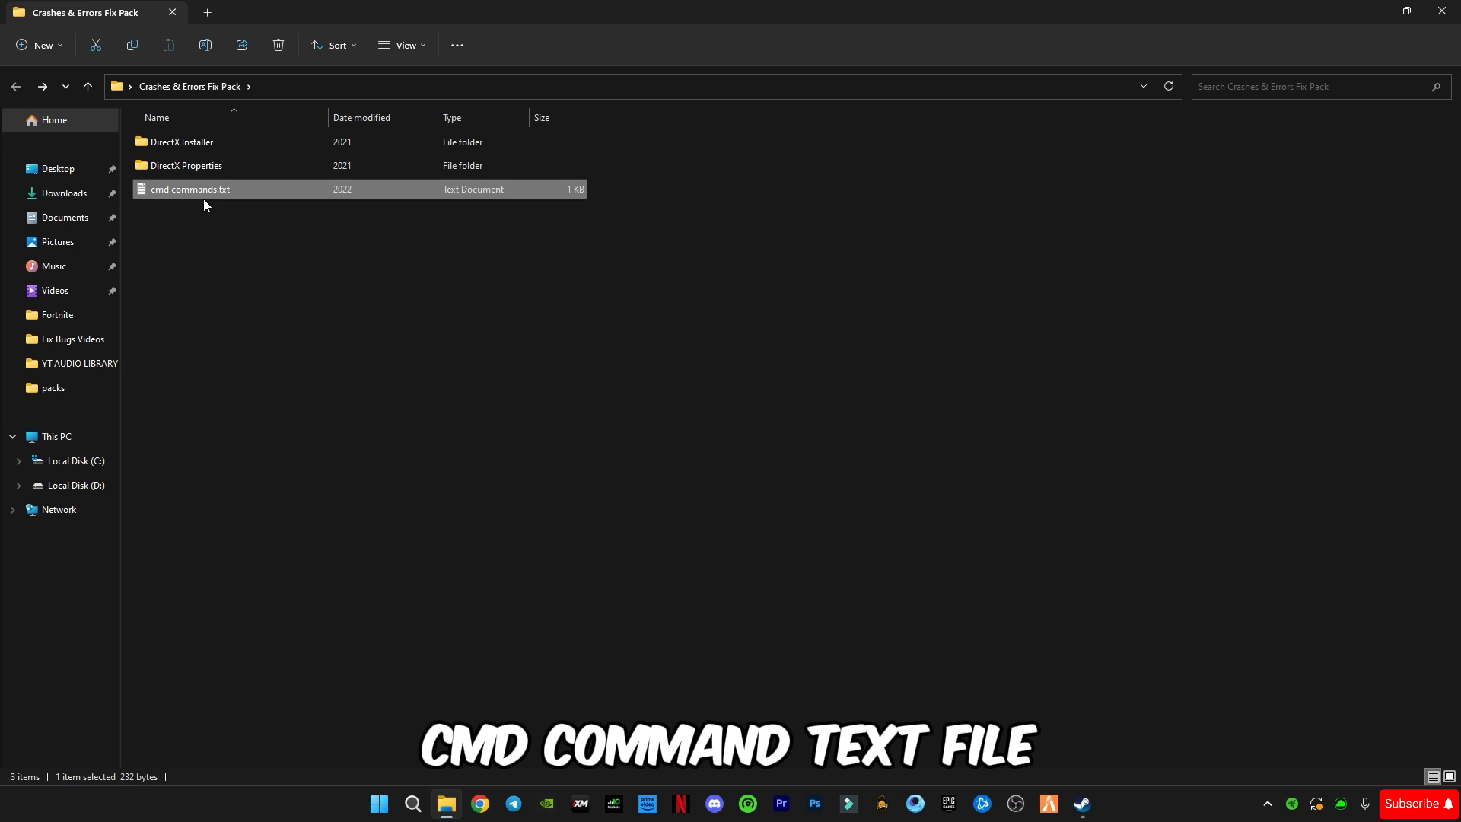
double_click(191, 188)
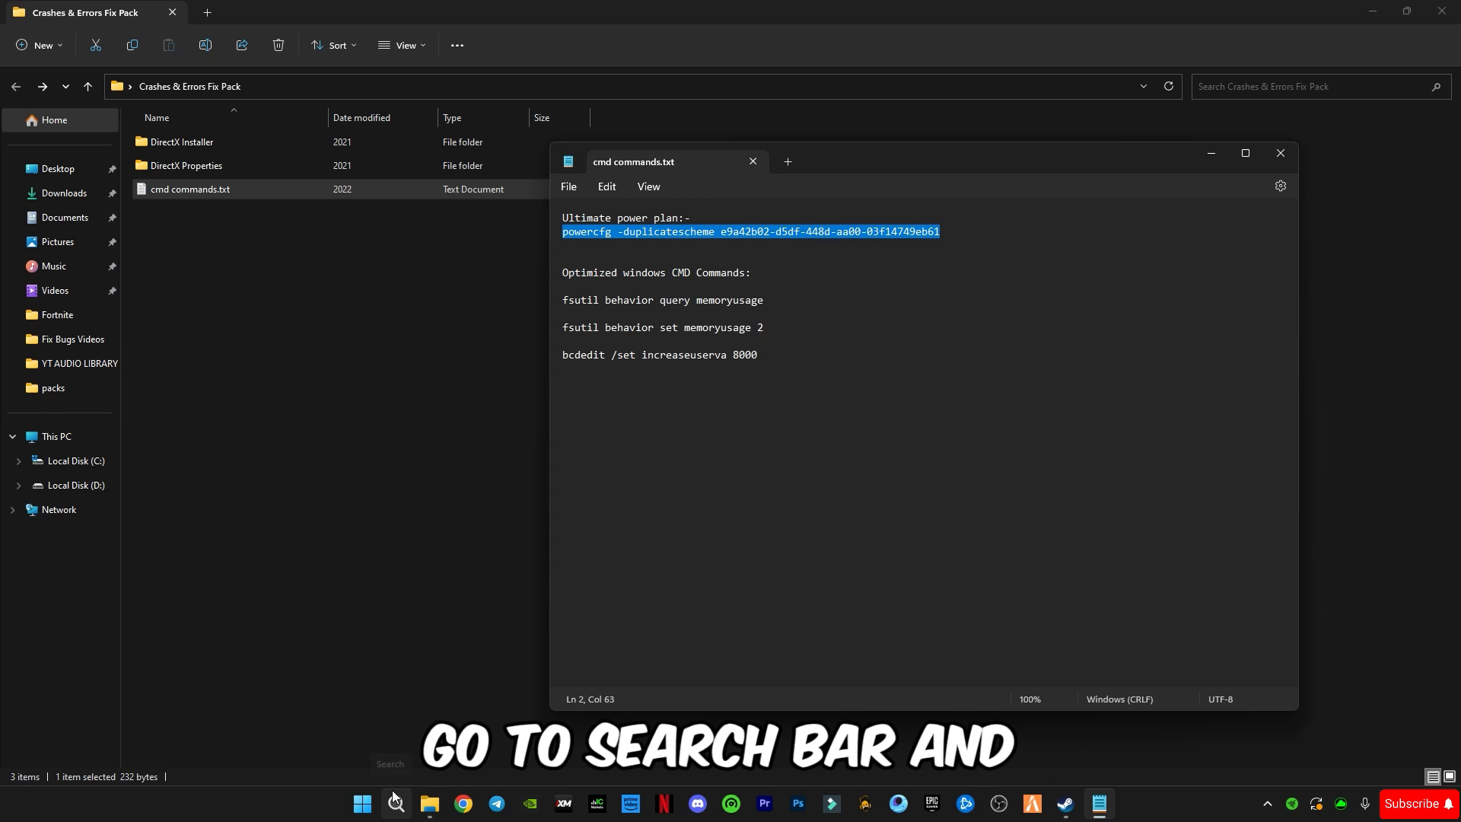
type("cmd")
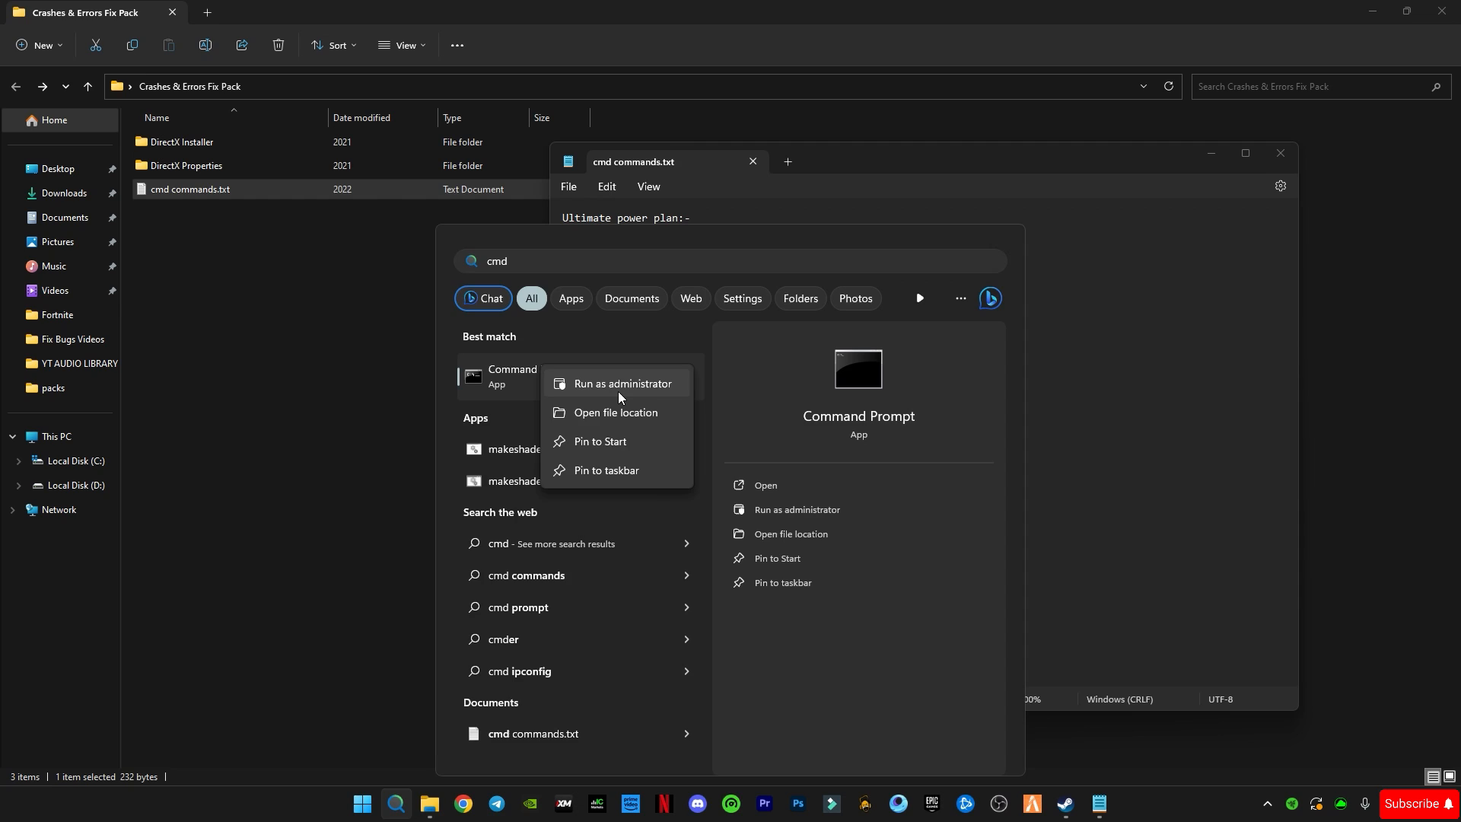
Step: As administrator, run the powercfg, fsutil memoryusage 2 and bcdedit increaseuserva 8000 commands
left_click(622, 383)
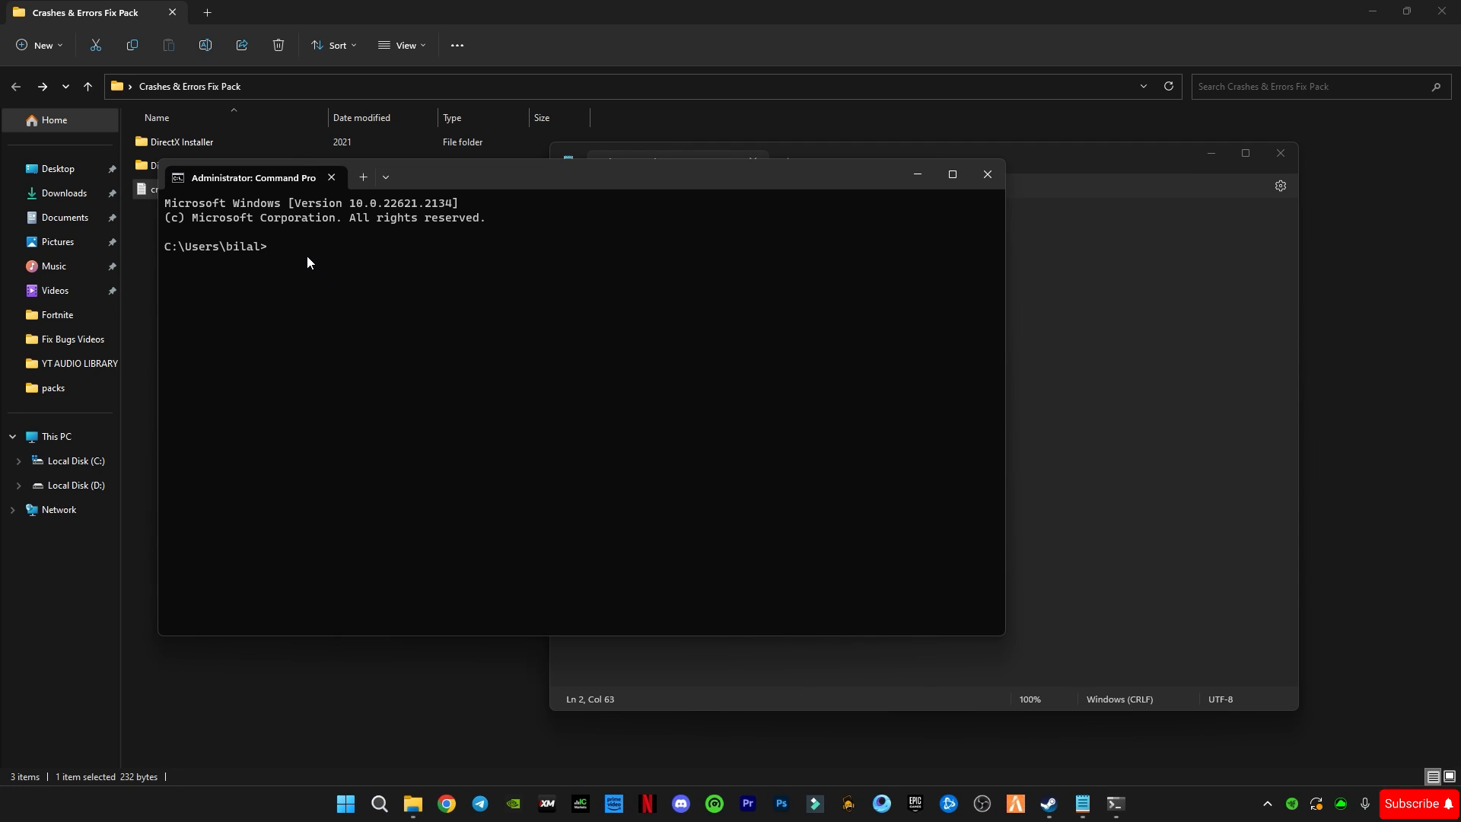
type("powercfg -duplicatescheme e9a42b02-d5df-448d-aa00-03f14749eb61")
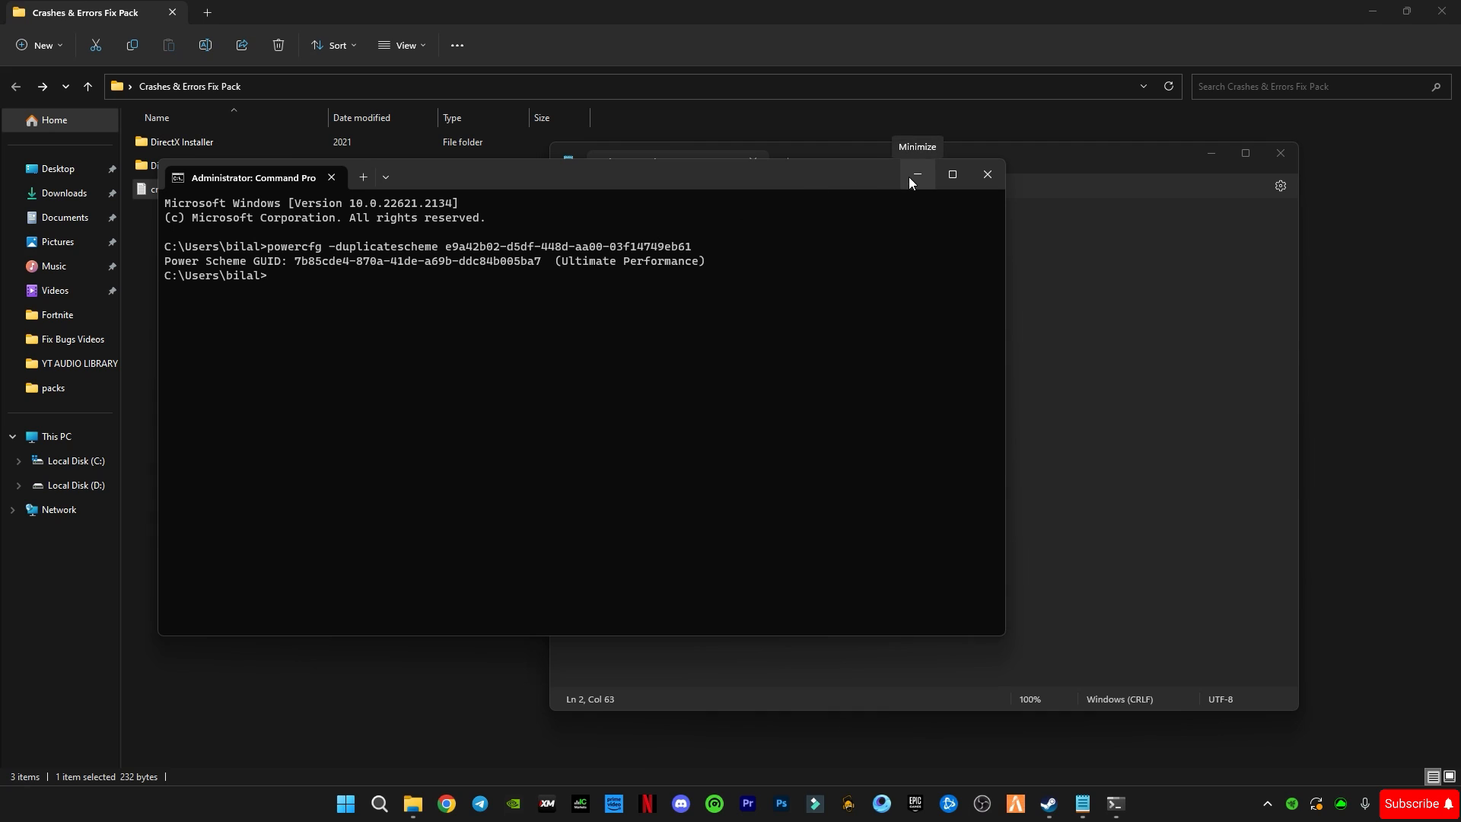
left_click(916, 175)
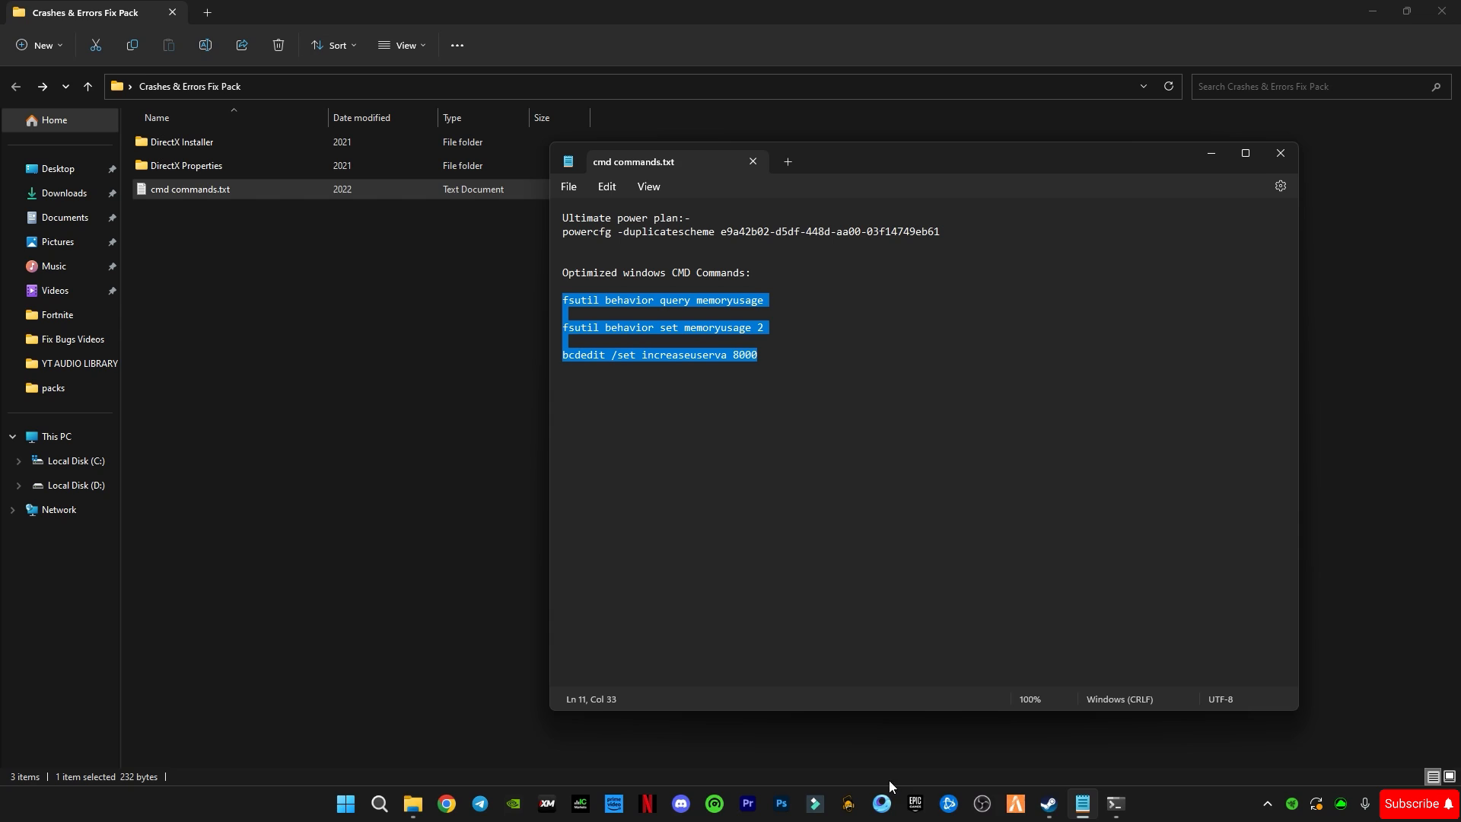
left_click(1114, 810)
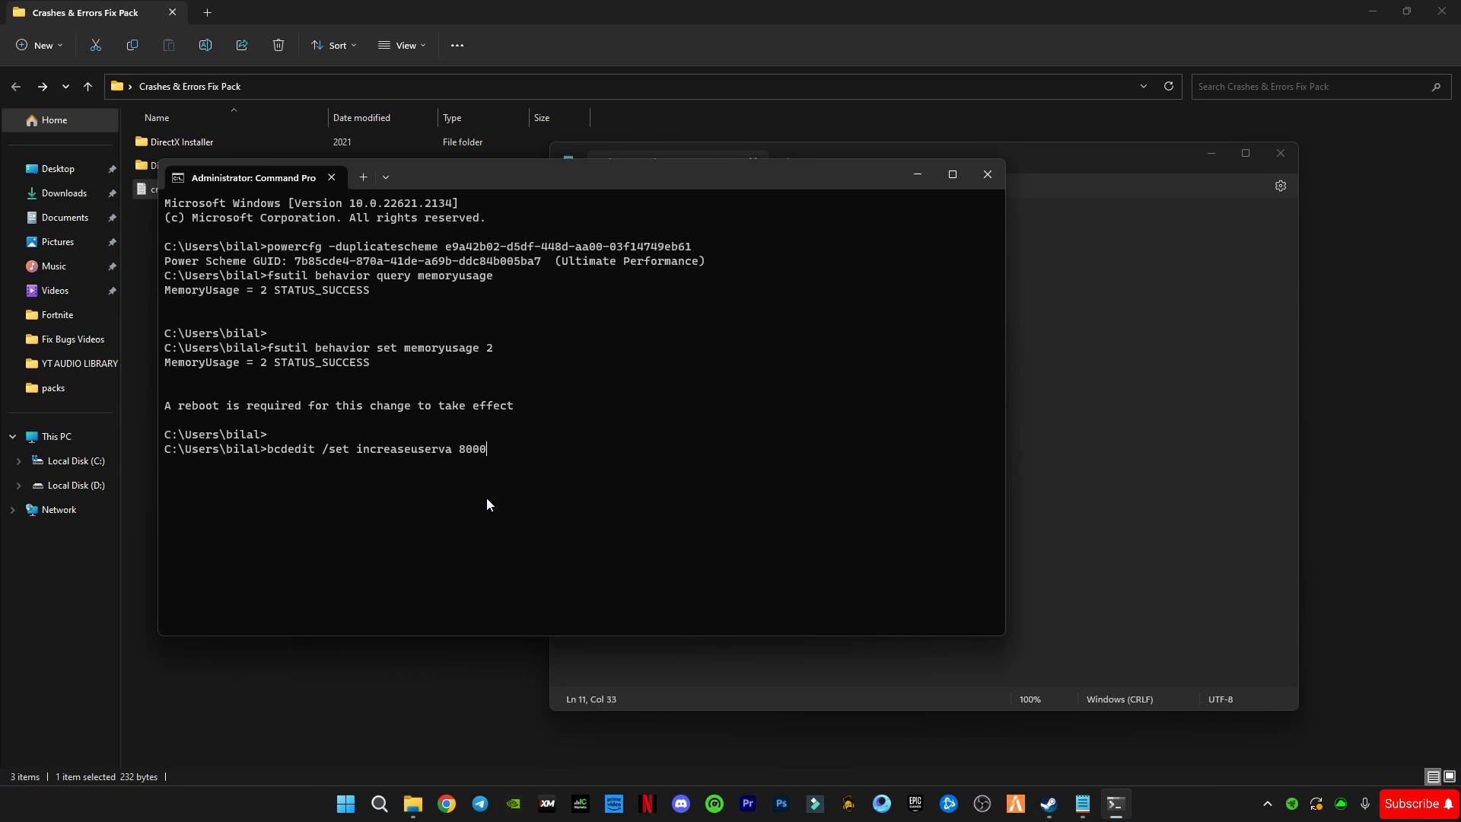
key("Return")
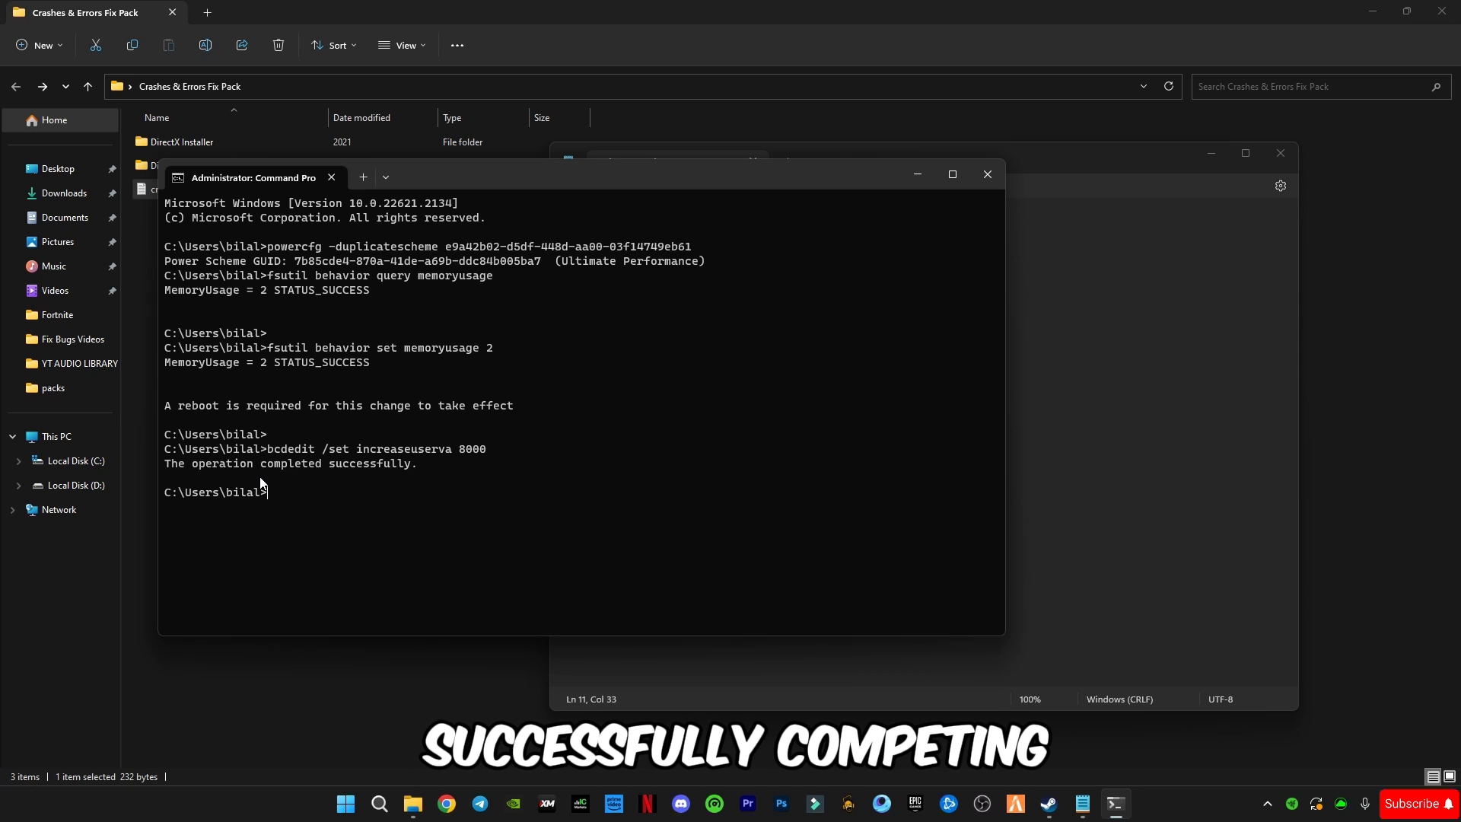
mouse_move(163, 410)
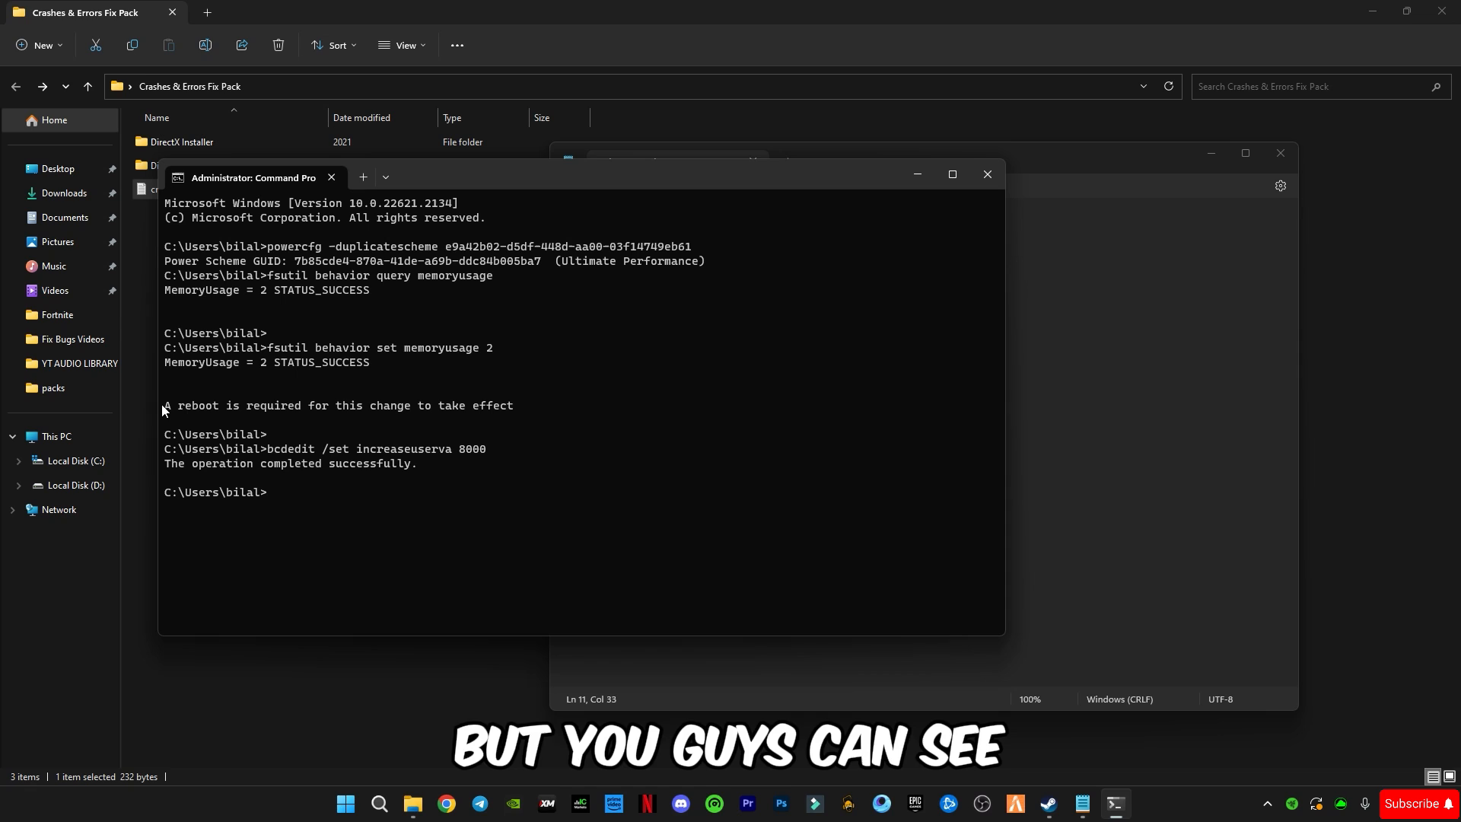
mouse_move(182, 418)
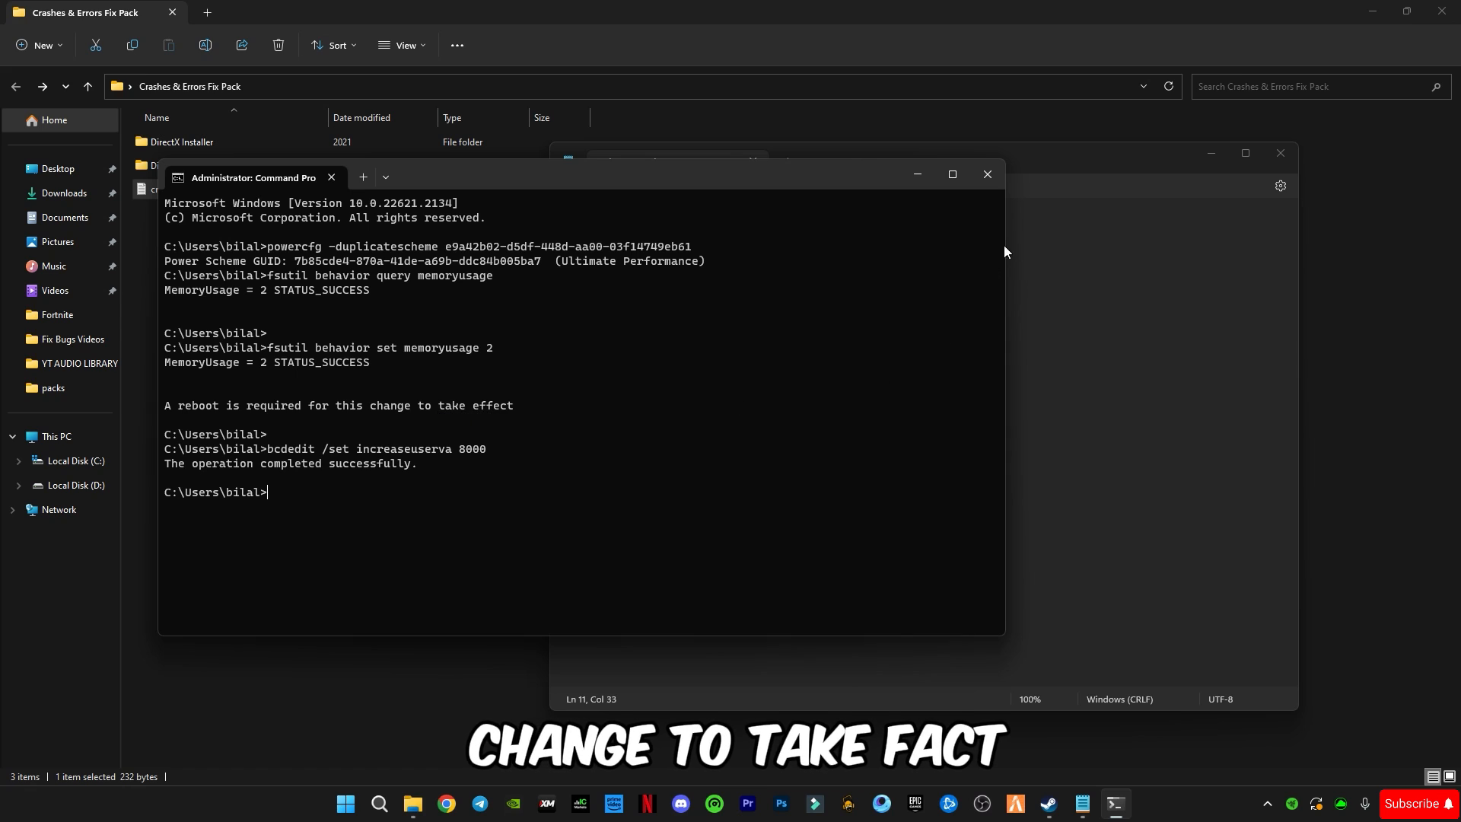
mouse_move(282, 507)
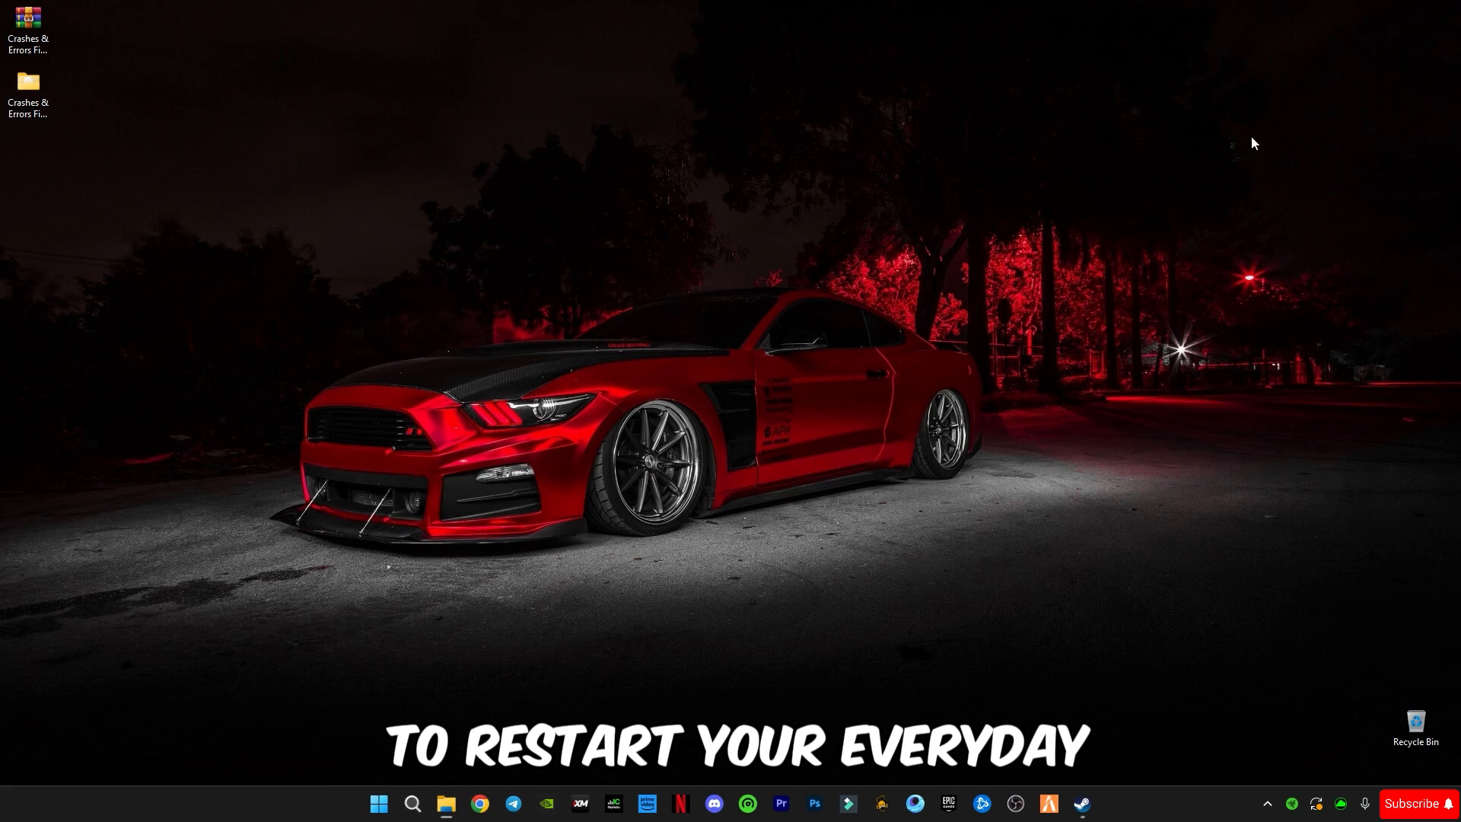
Step: Restart the computer from the Start menu power options
left_click(378, 804)
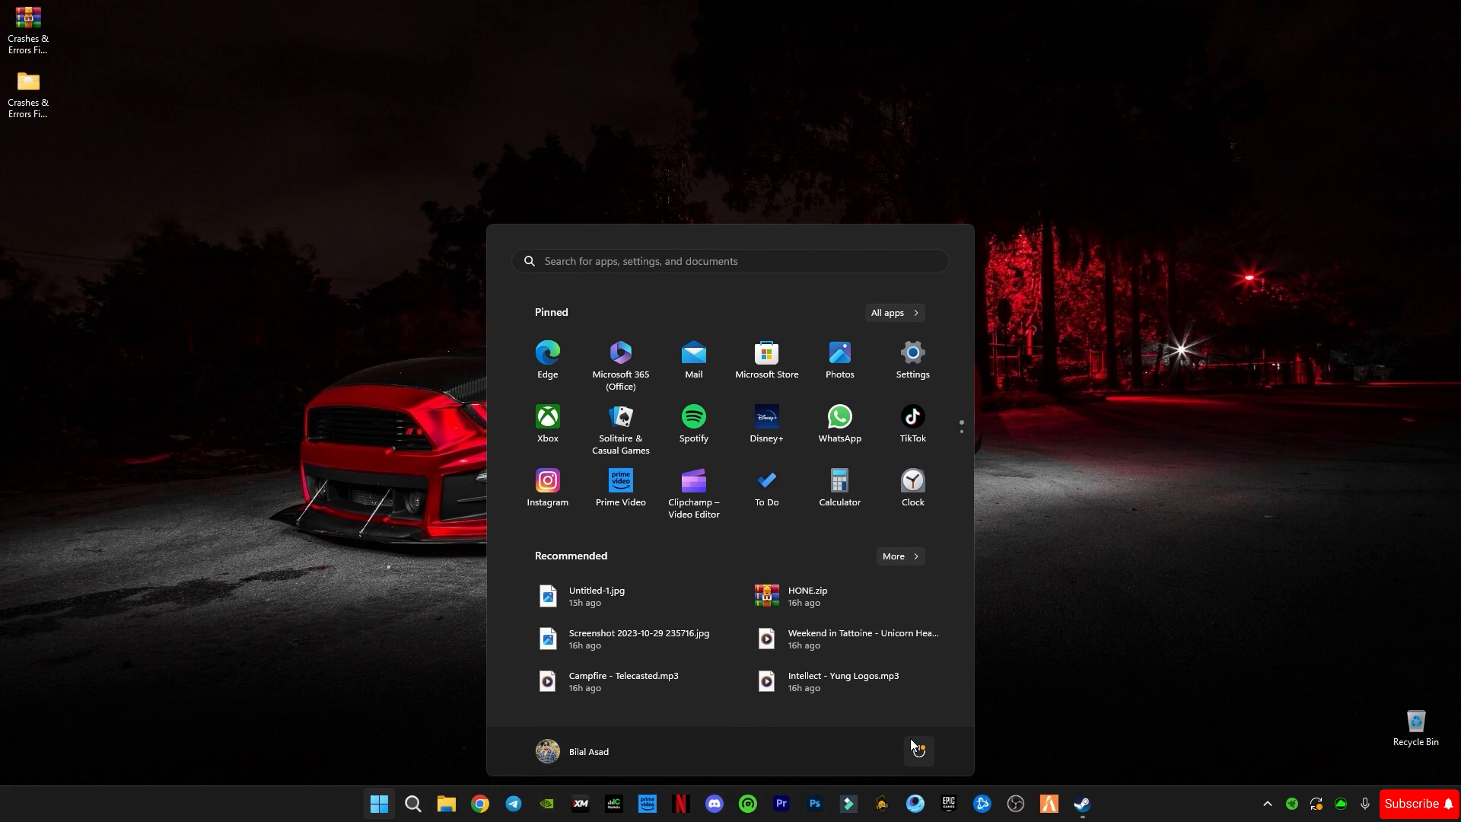
left_click(917, 751)
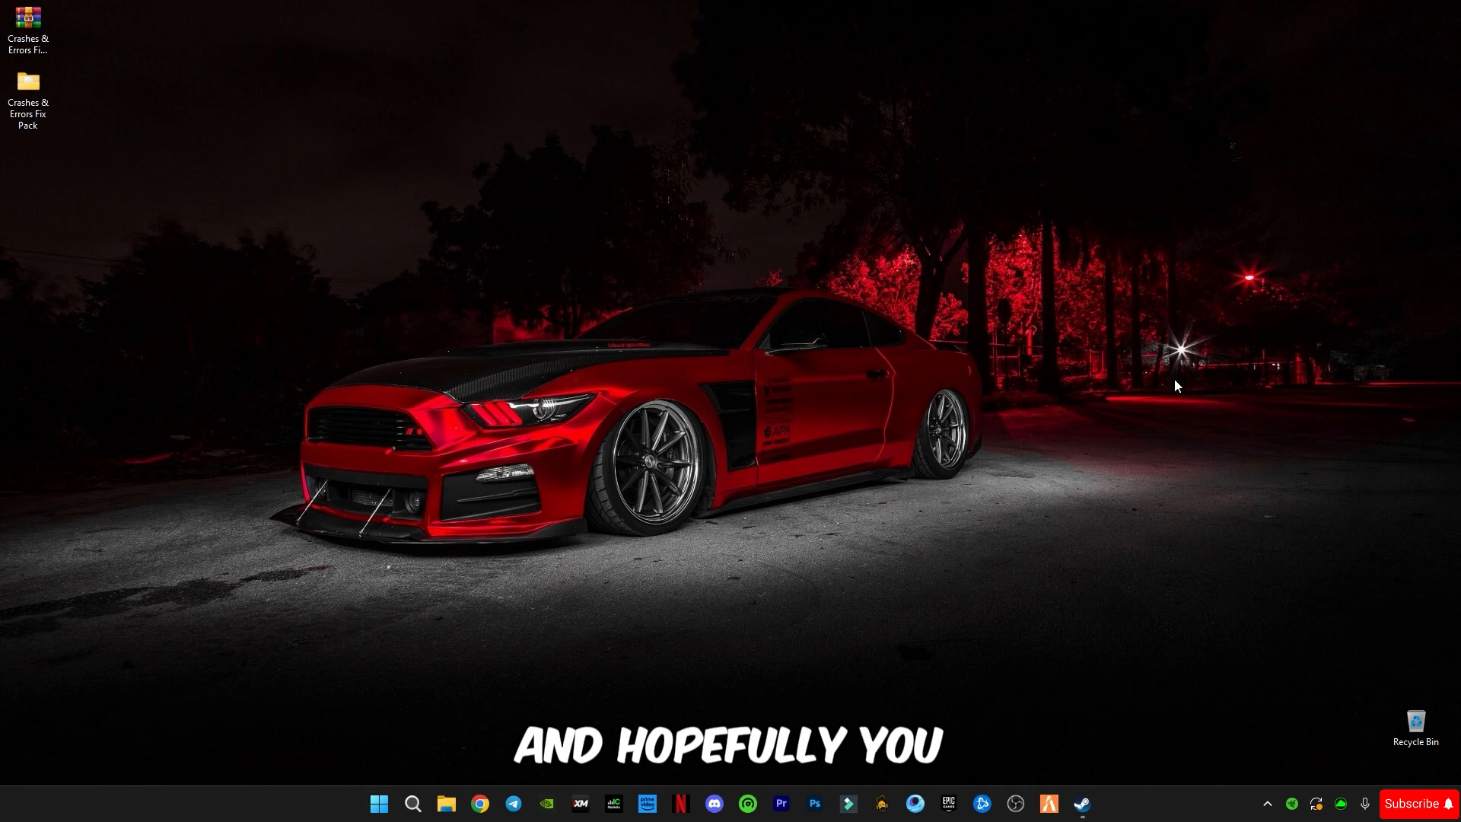
mouse_move(1105, 610)
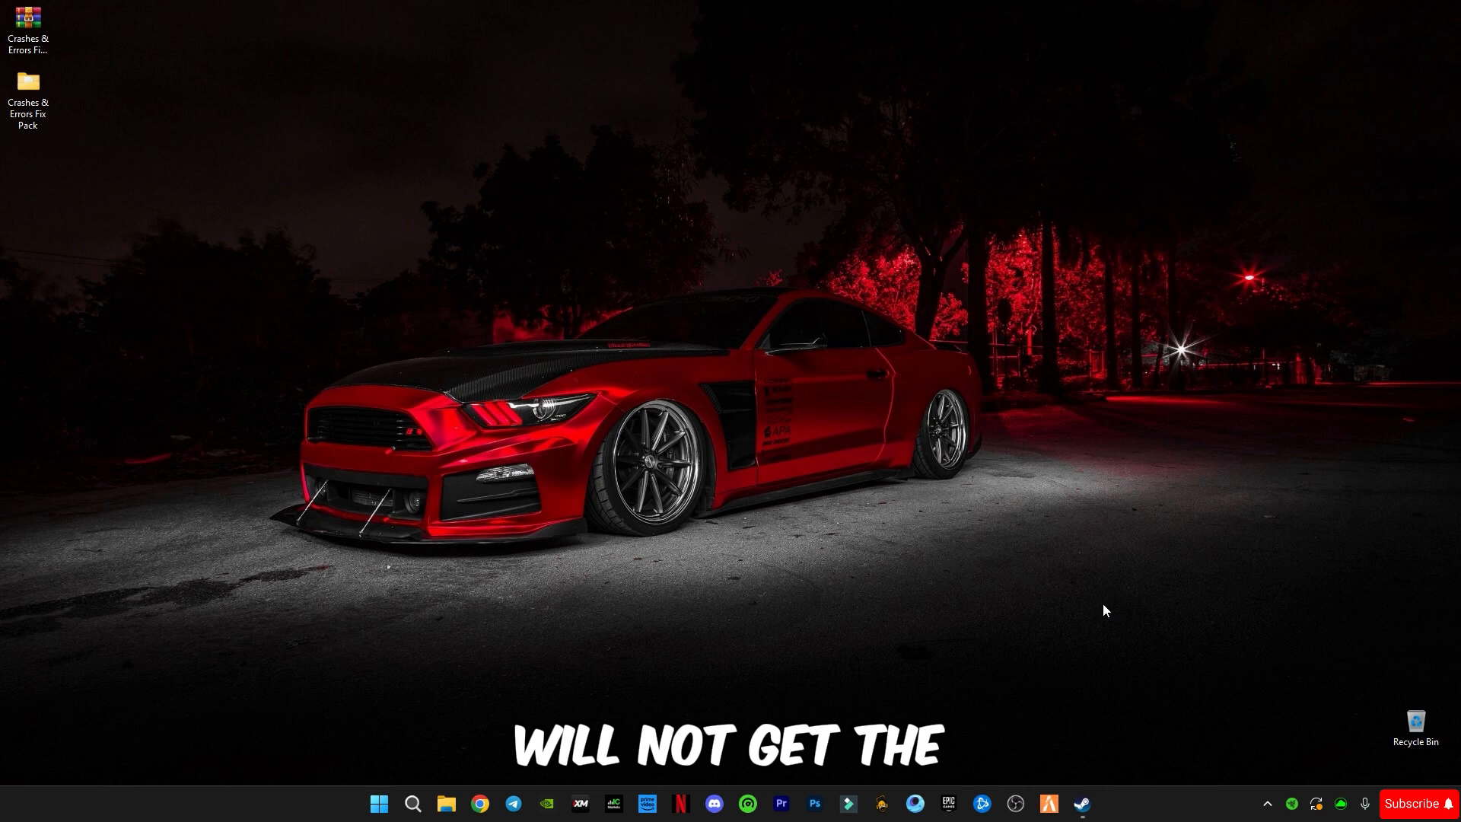